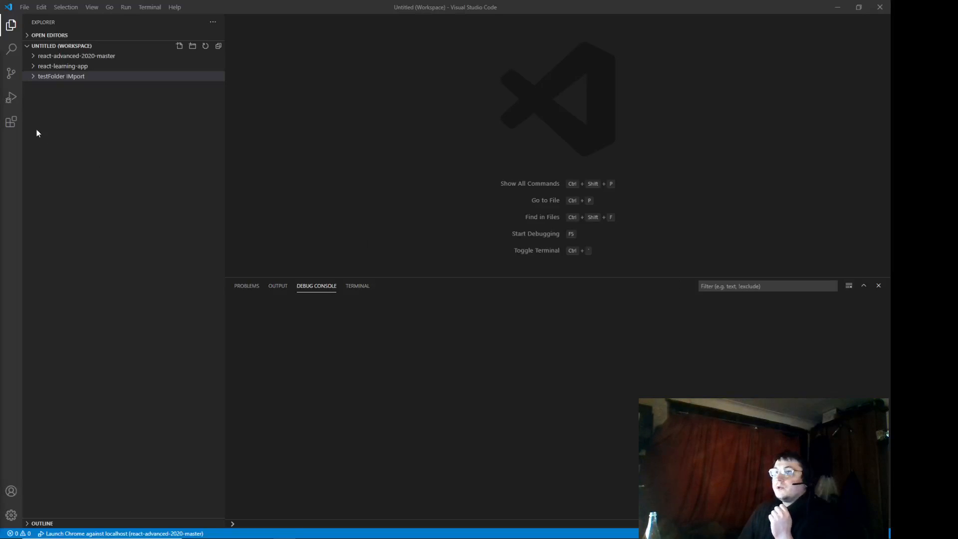
- Create a new file named index.html inside the testFolder IMport folder
right_click(60, 76)
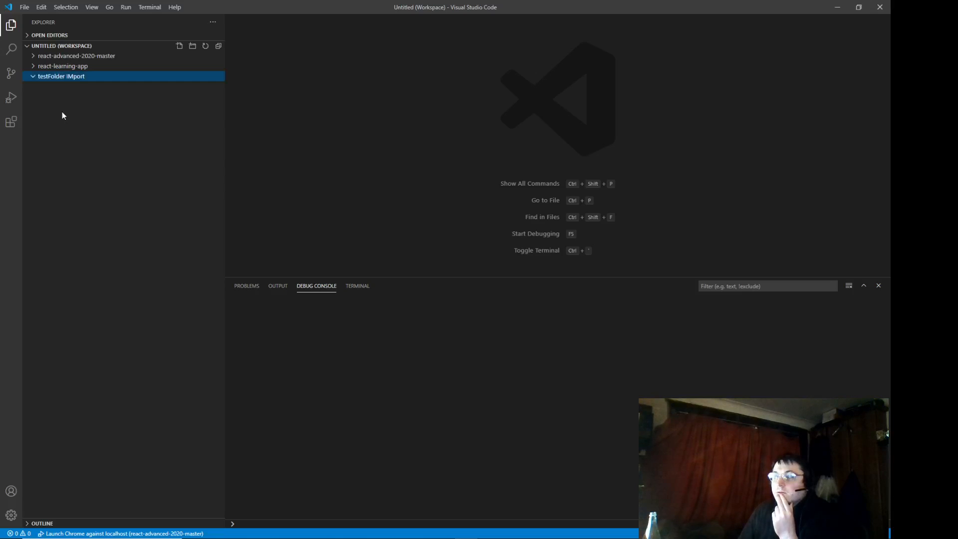
right_click(61, 76)
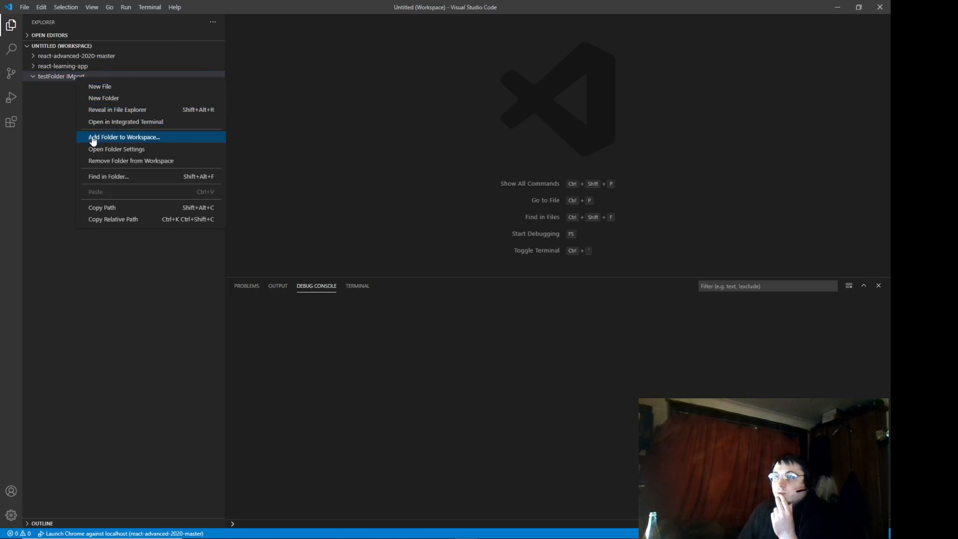
click(99, 86)
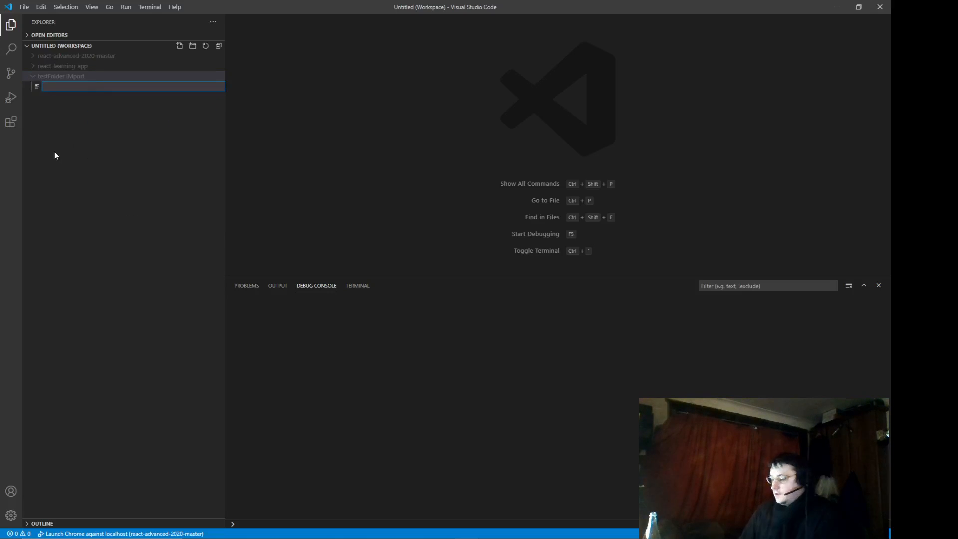
text(index.html)
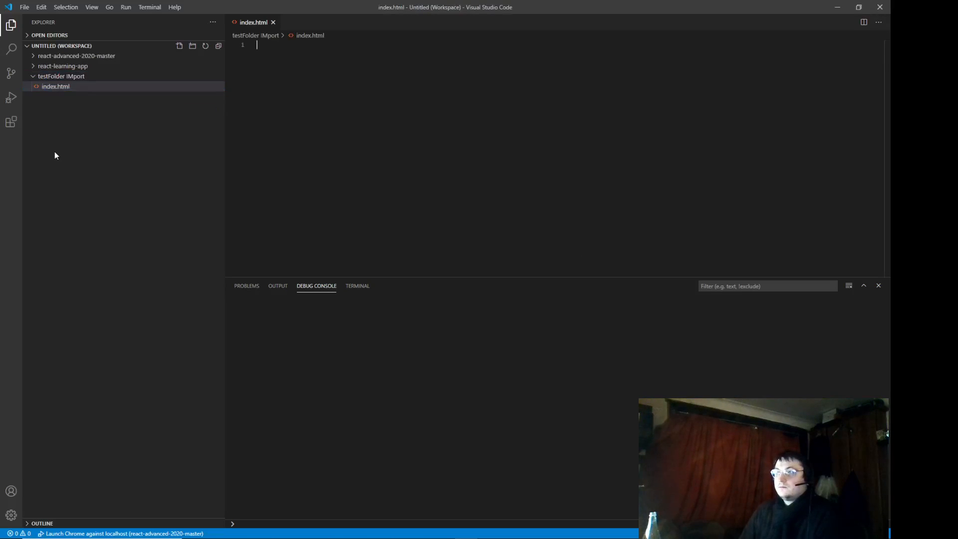
- Add an empty <body> element with its closing tag on its own line
text(<)
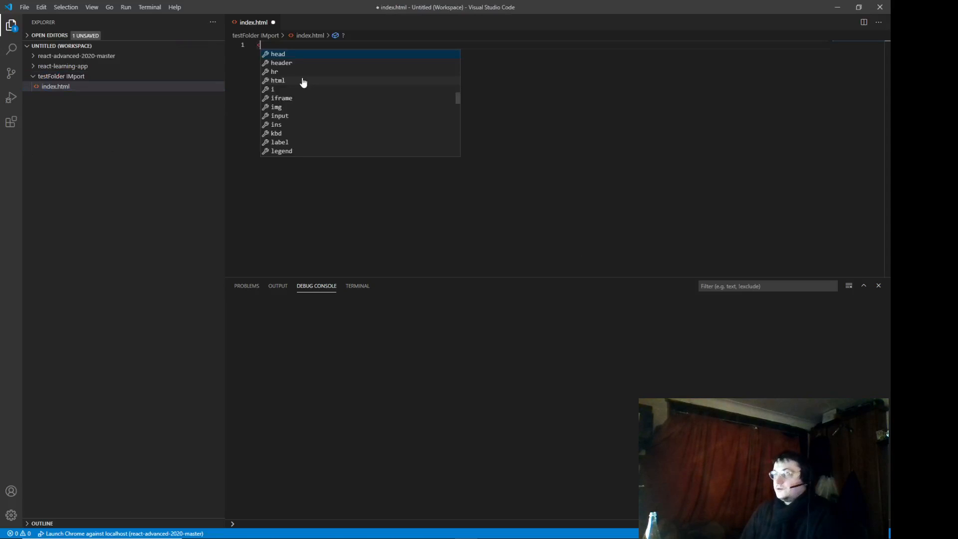
text(body>)
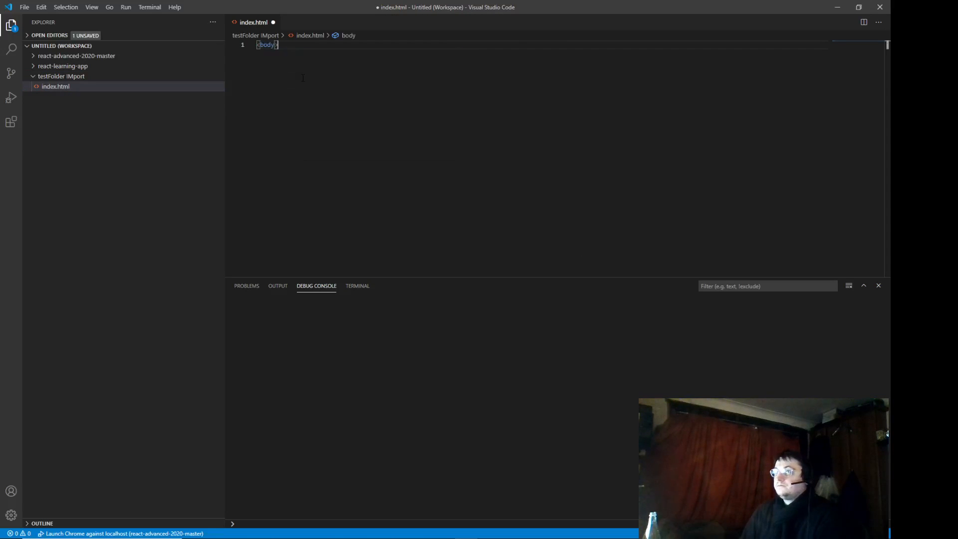
key(Enter)
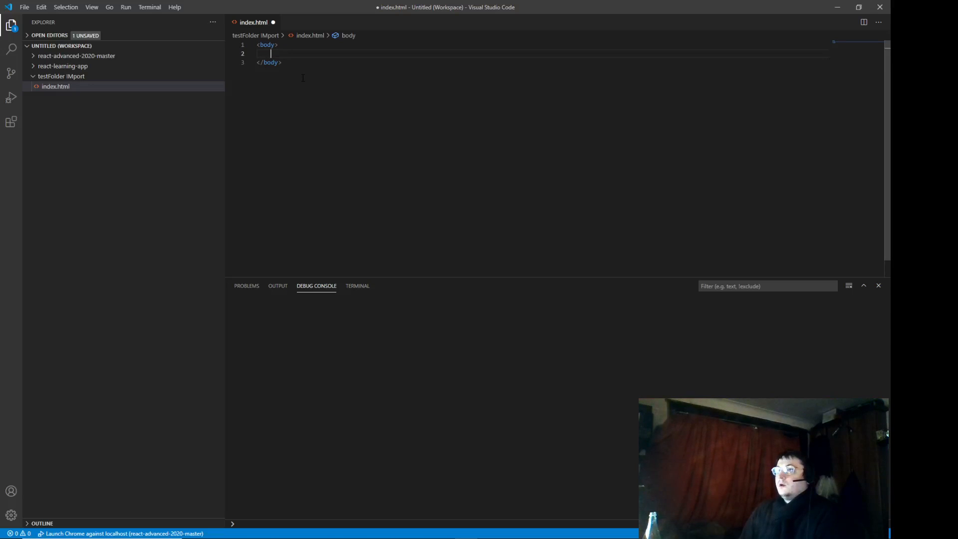
- Create a new file named index.js in the folder
right_click(56, 86)
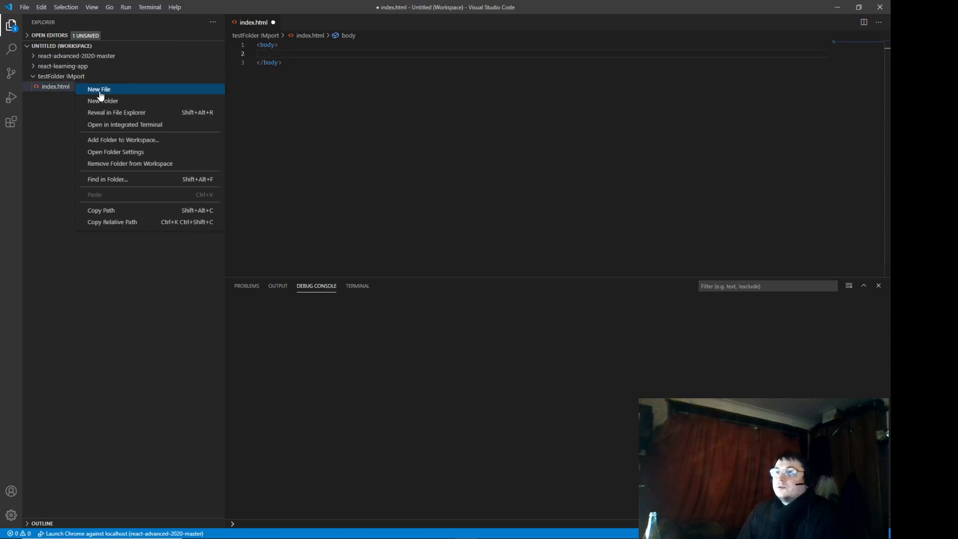
click(98, 89)
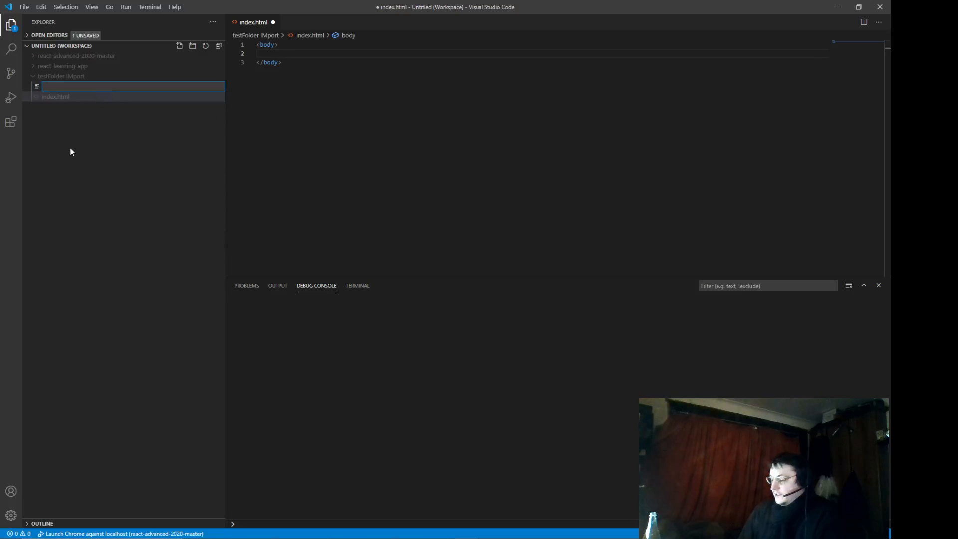
text(inde)
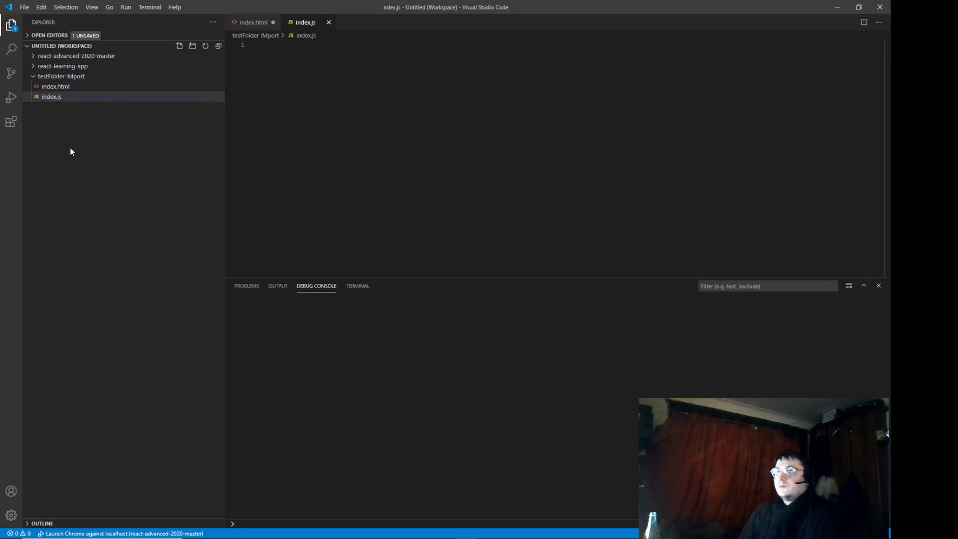
- Create a new file named export.js in the folder, then return to index.html
right_click(61, 76)
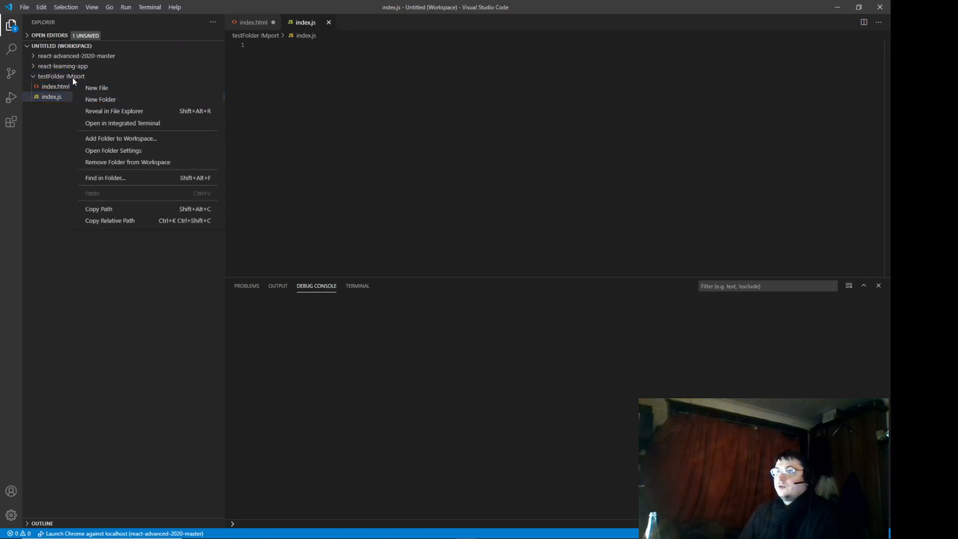
click(96, 88)
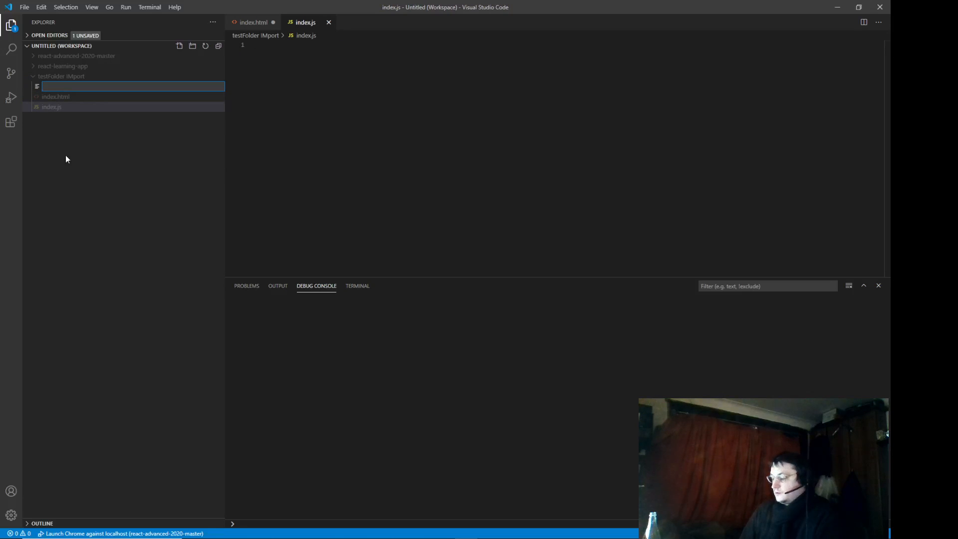
text(impo)
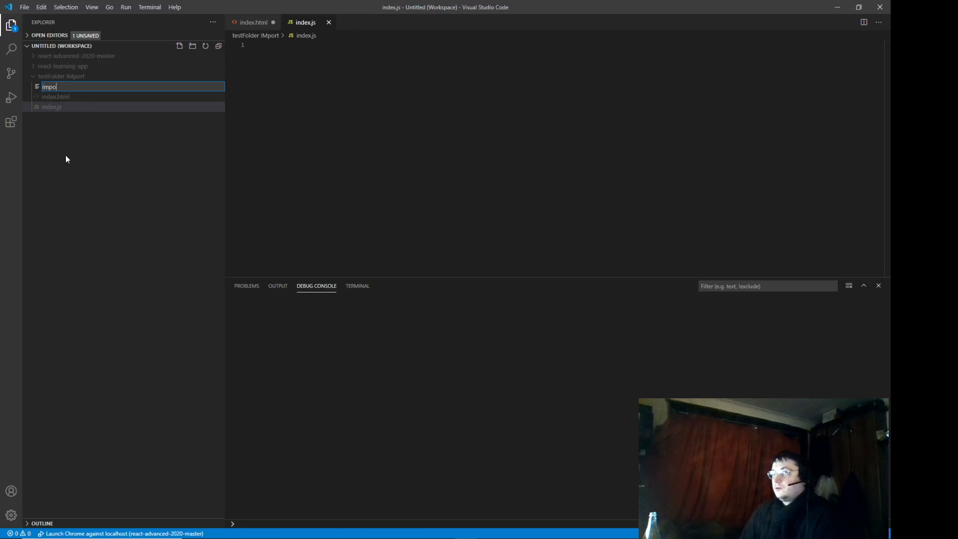
text(export.js)
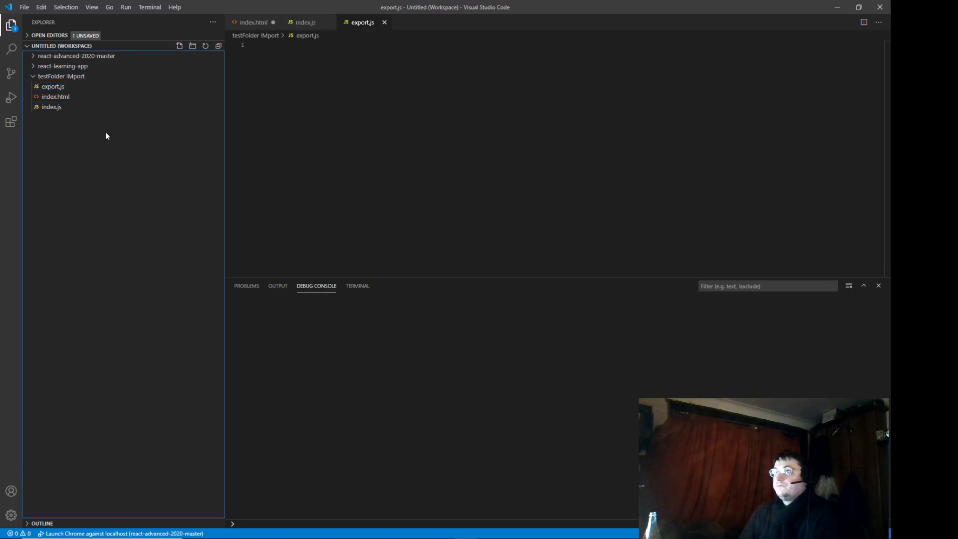
mouse_move(55, 97)
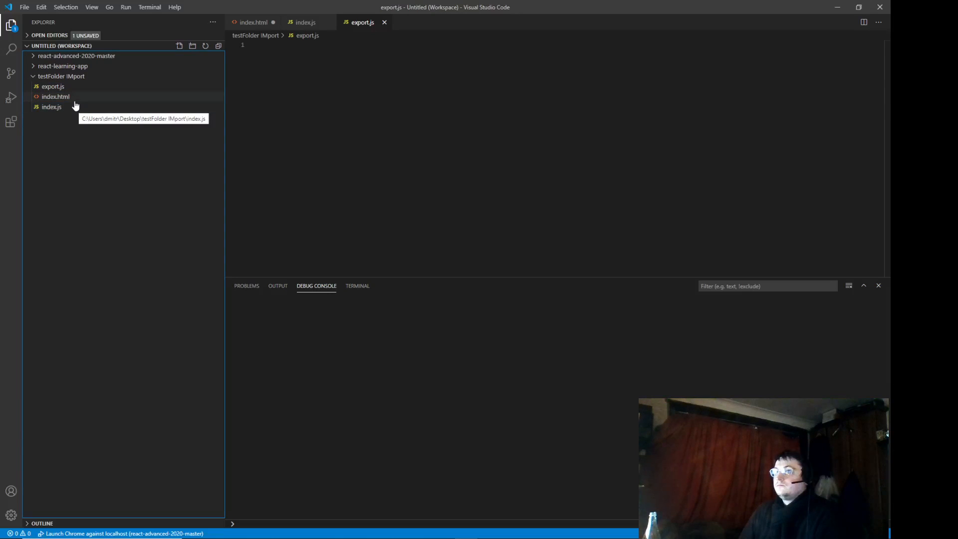
click(56, 97)
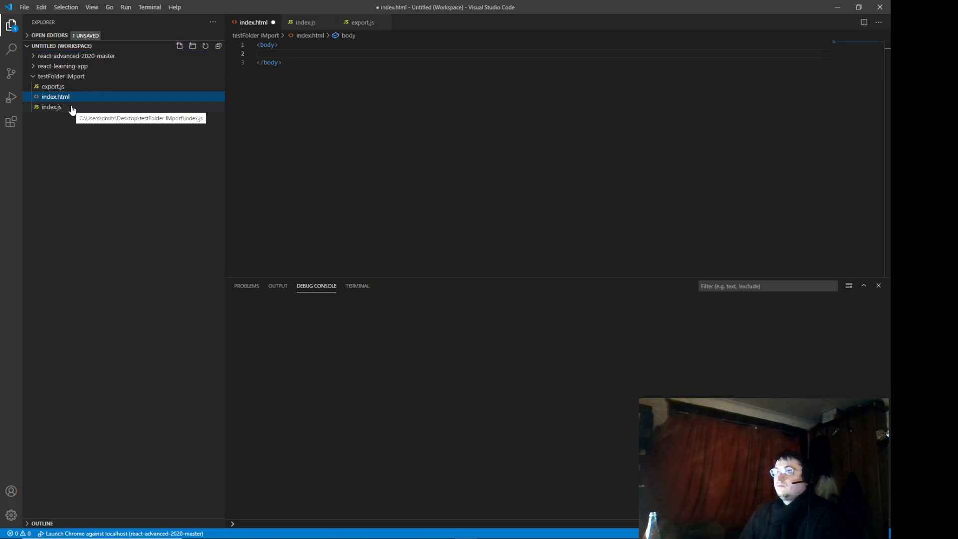
- In export.js, declare let test = 'import has worked';
click(52, 107)
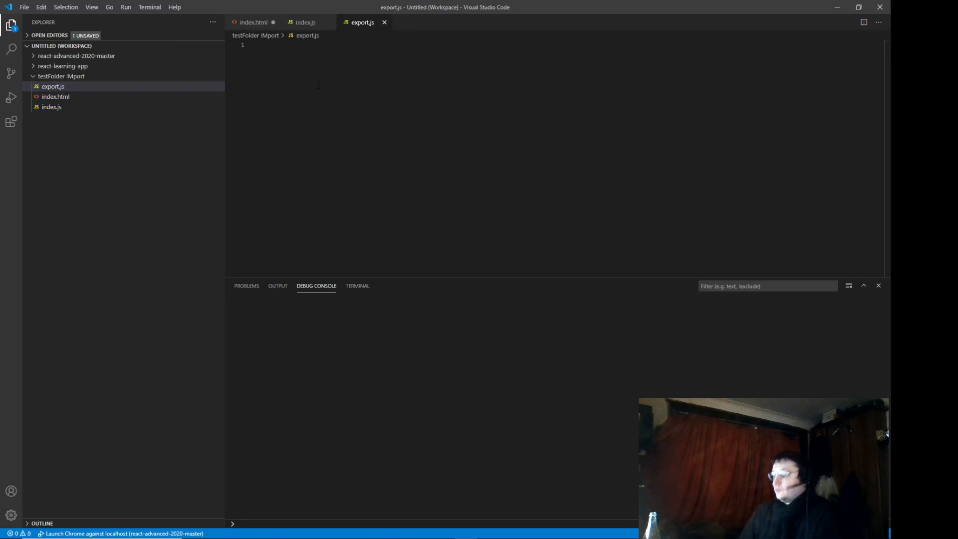
text(let)
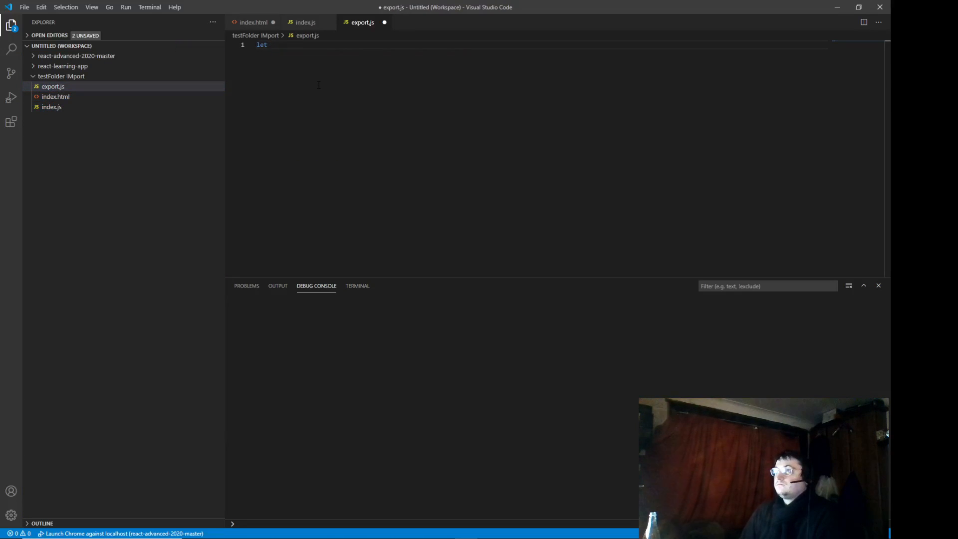
text(test = ')
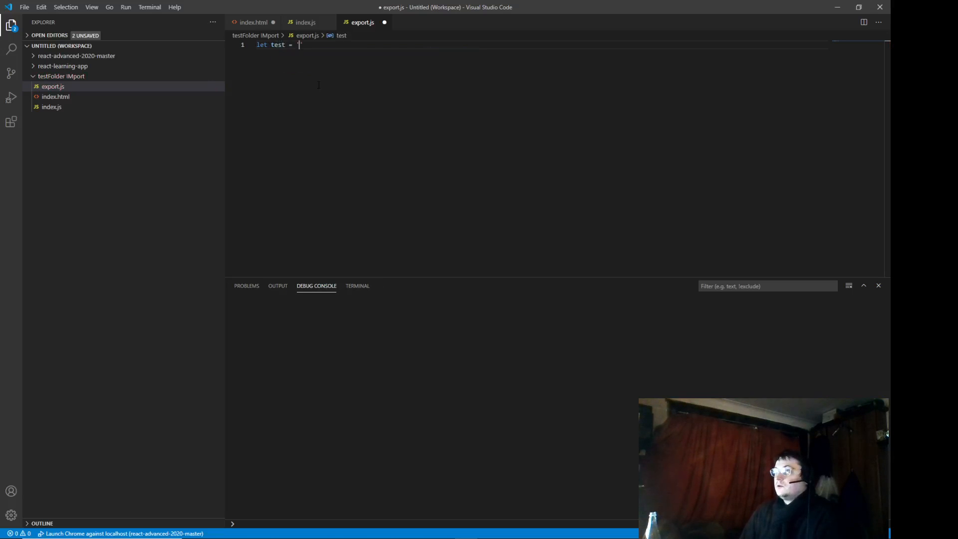
text(import has)
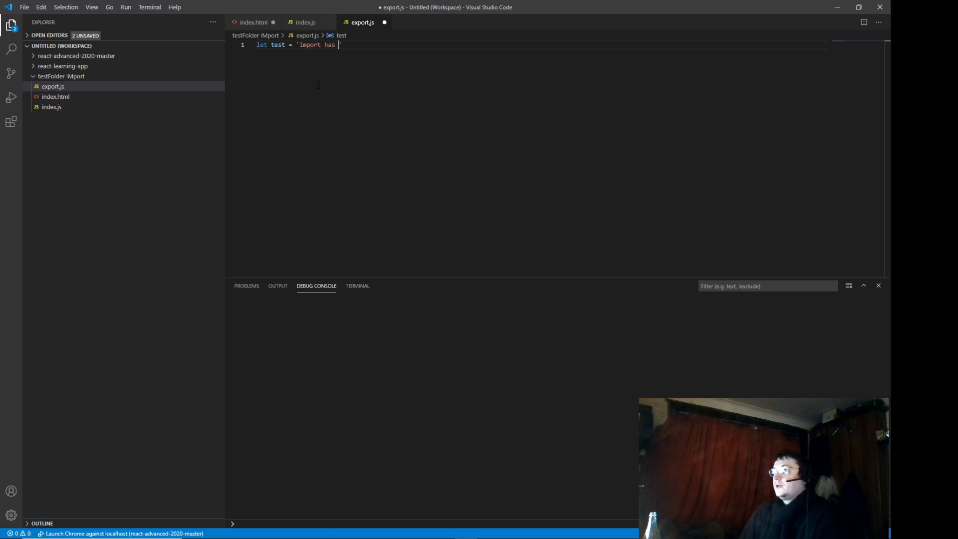
text(worked)
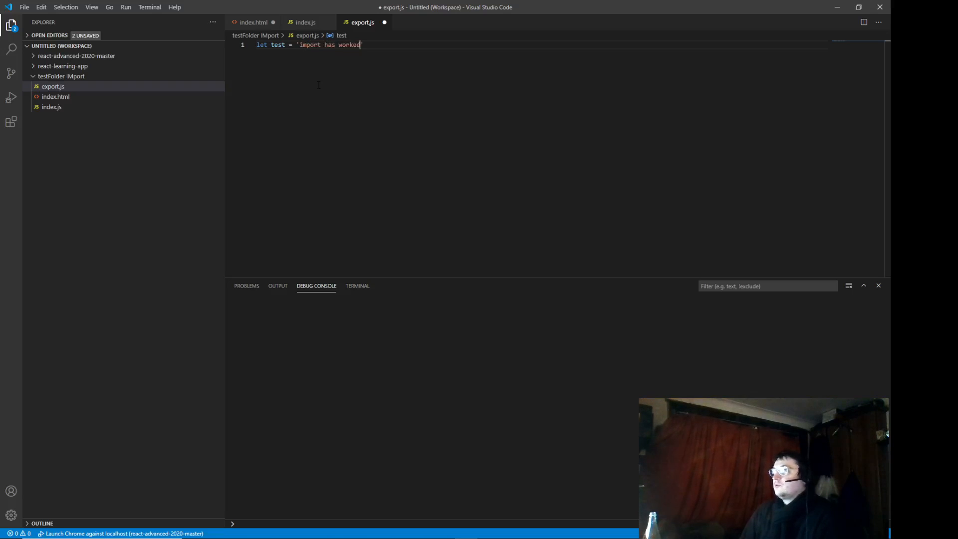
text(;)
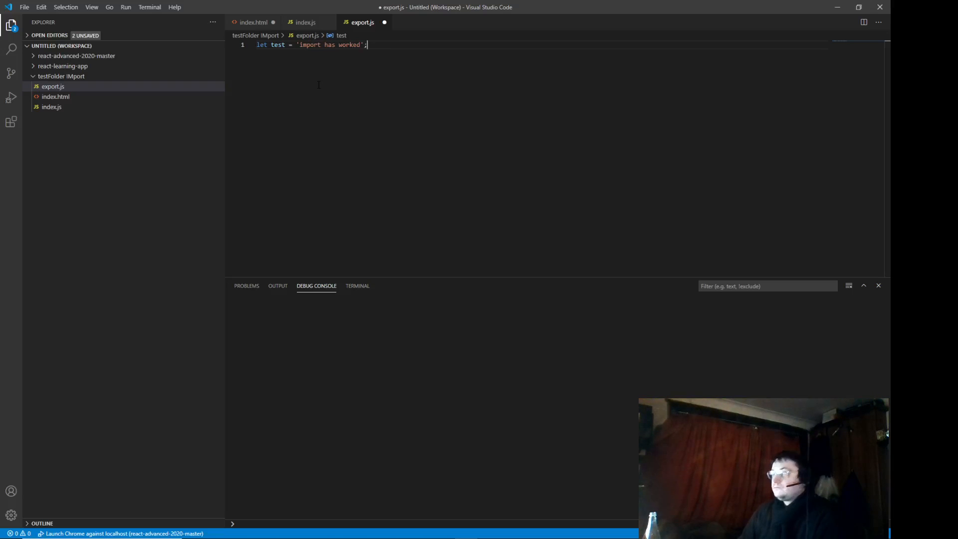
- Add an export { test } statement to export.js
text(export {)
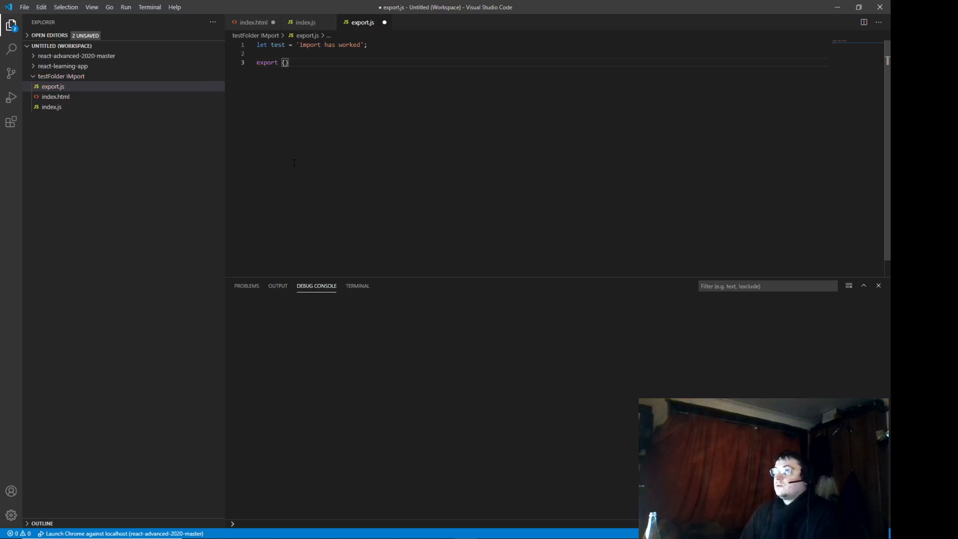
text(test)
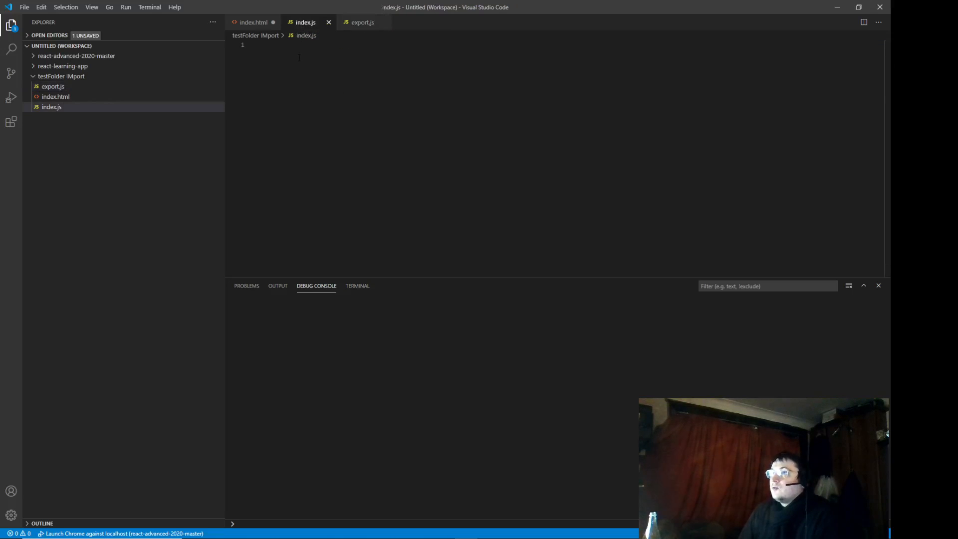
- In index.js, write import {test} from './export.js';
text(import)
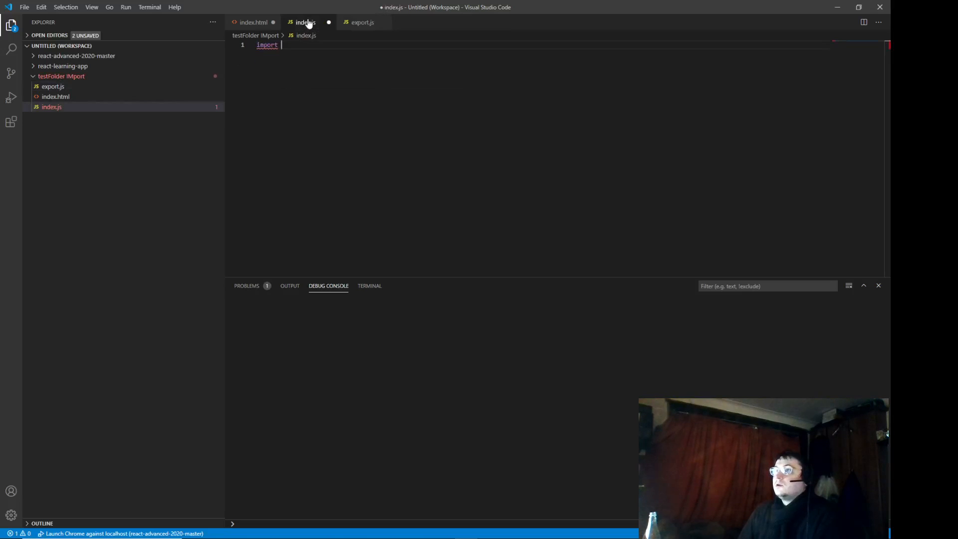
text({)
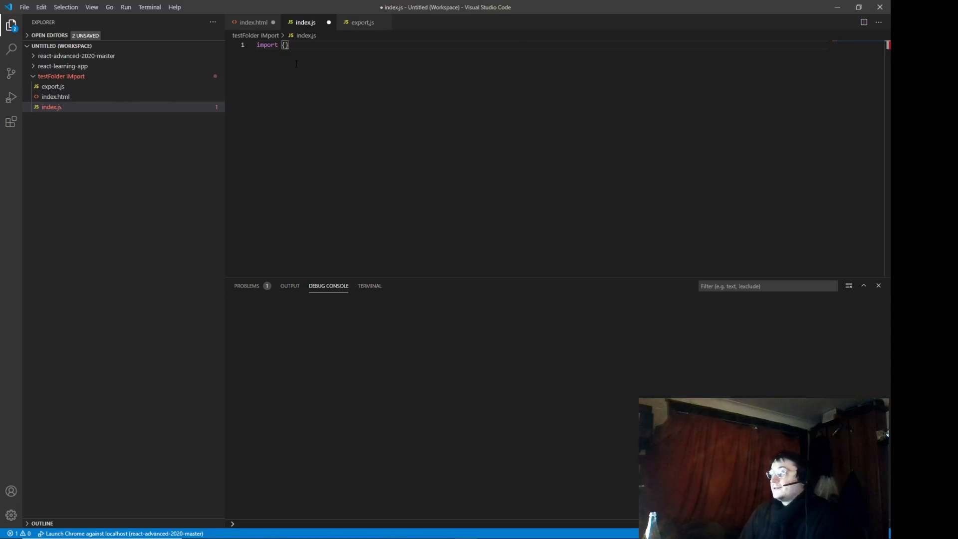
text(tex)
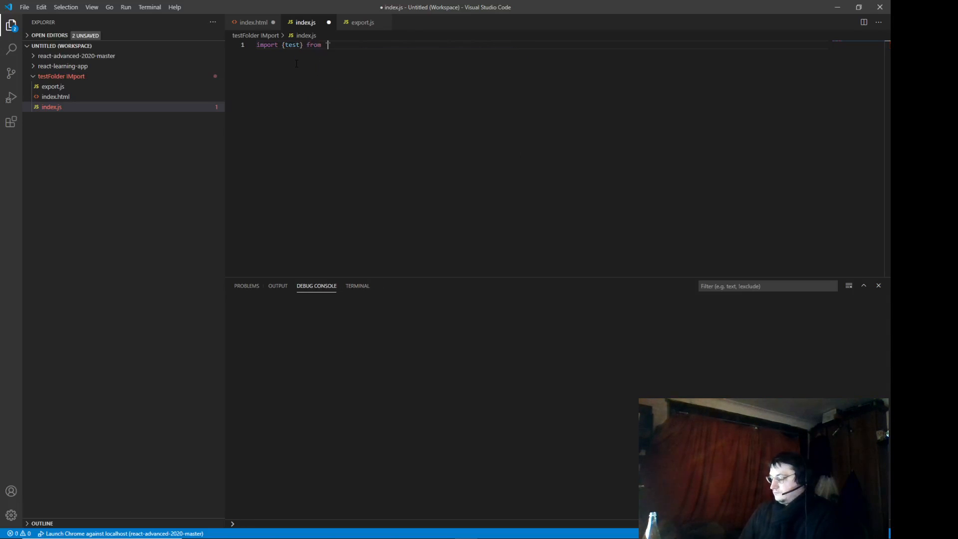
text(./)
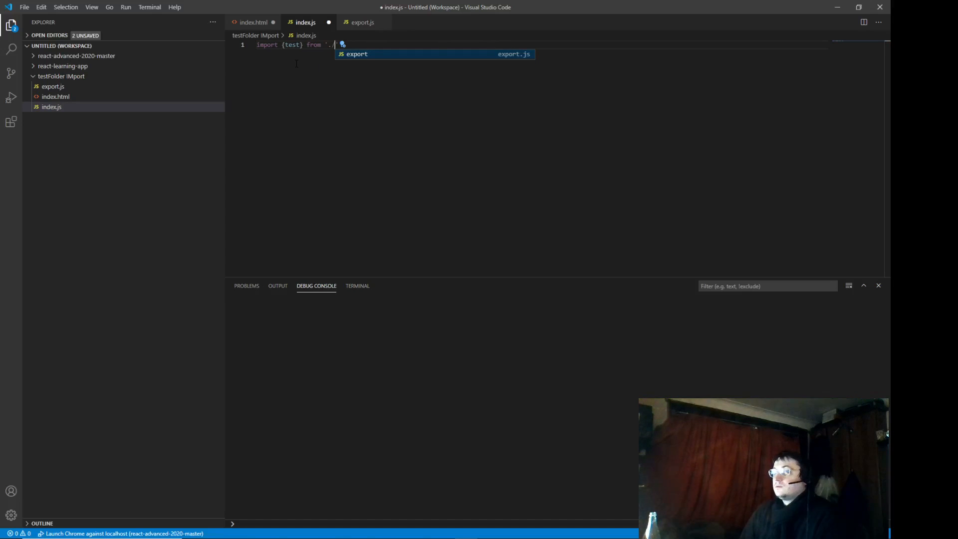
text(export.js)
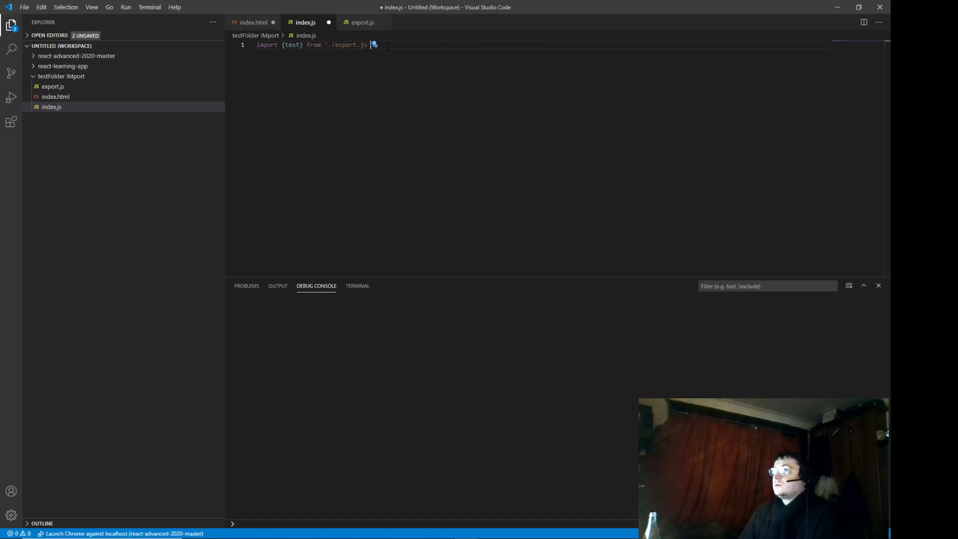
- Log test with console.log(test); and check export.js's exports
text(console.log()
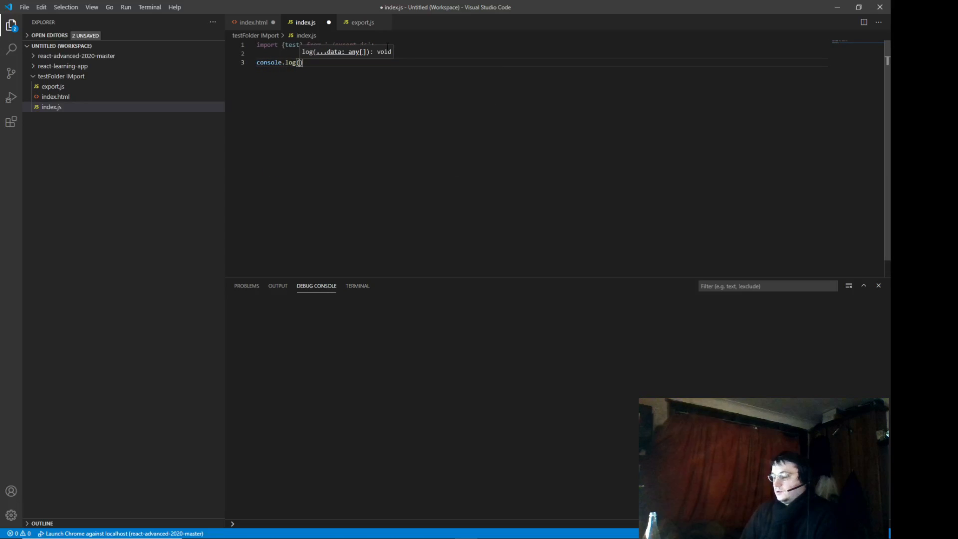
text(test)
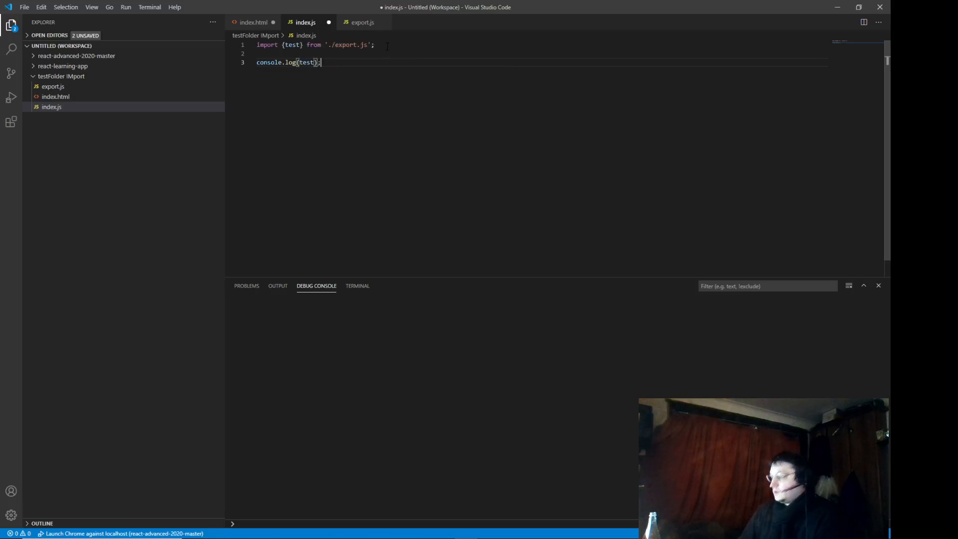
click(361, 22)
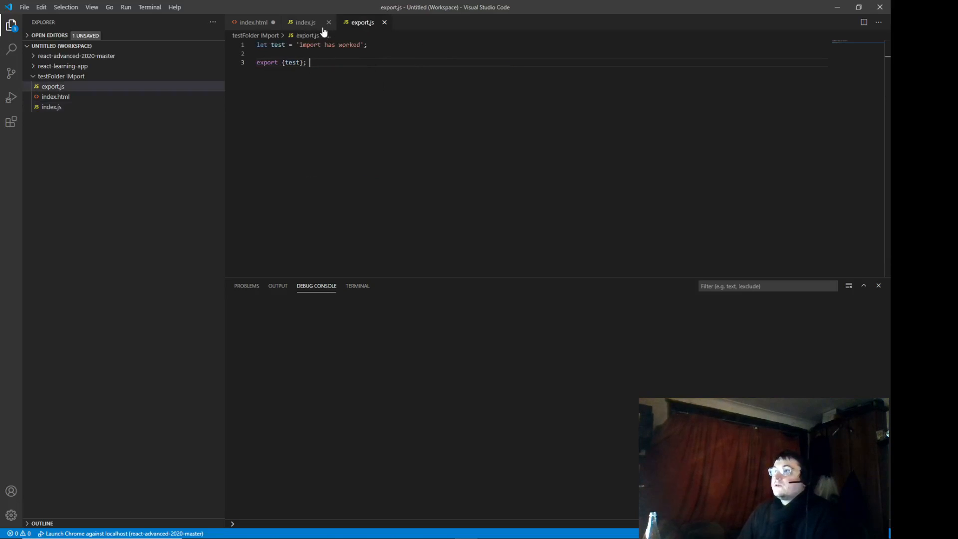
click(305, 22)
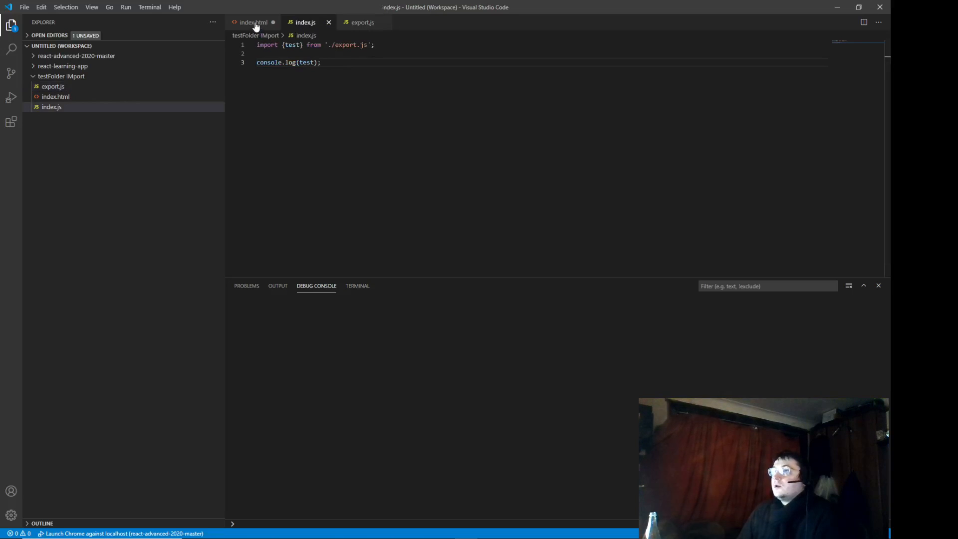
- Add <script type='module' src='index.js'></script> inside index.html's body and save
click(253, 22)
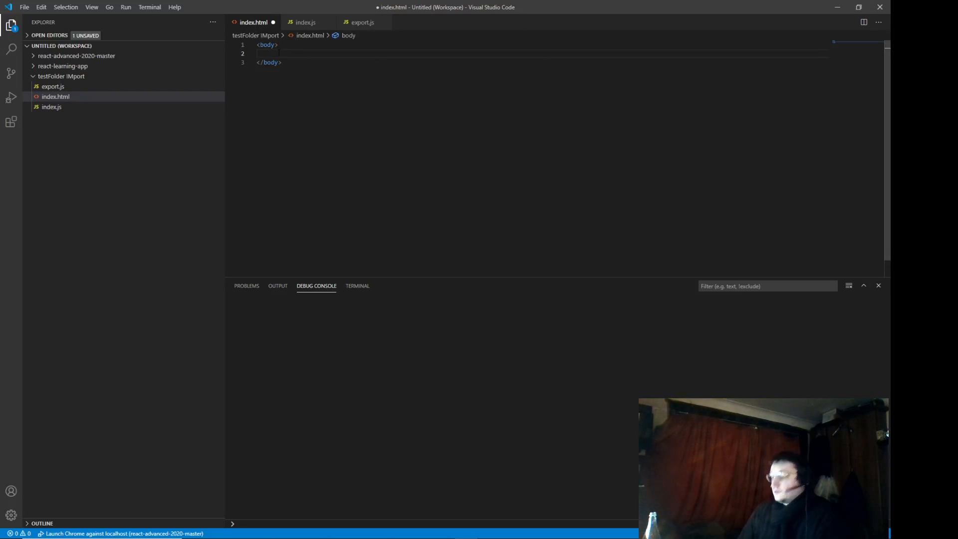
text(<script s)
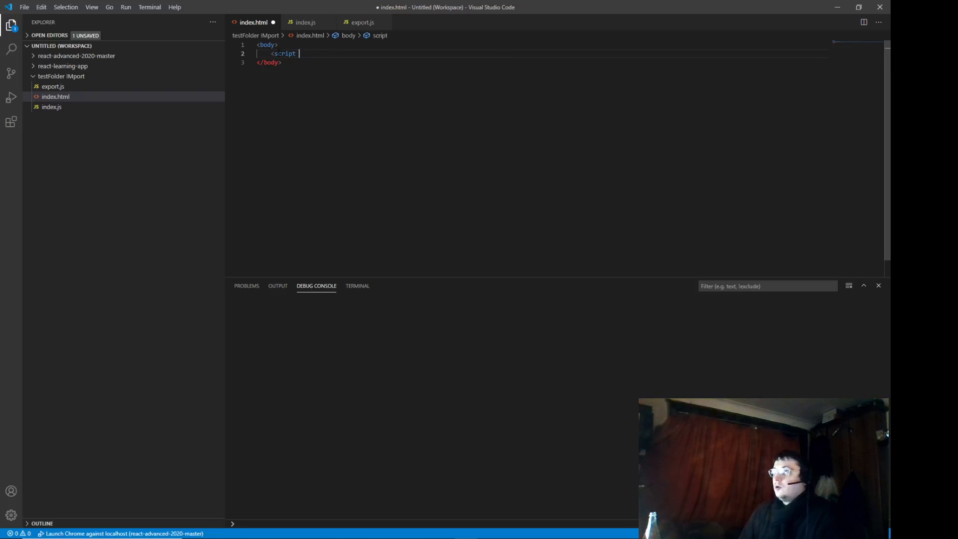
text(type='modu)
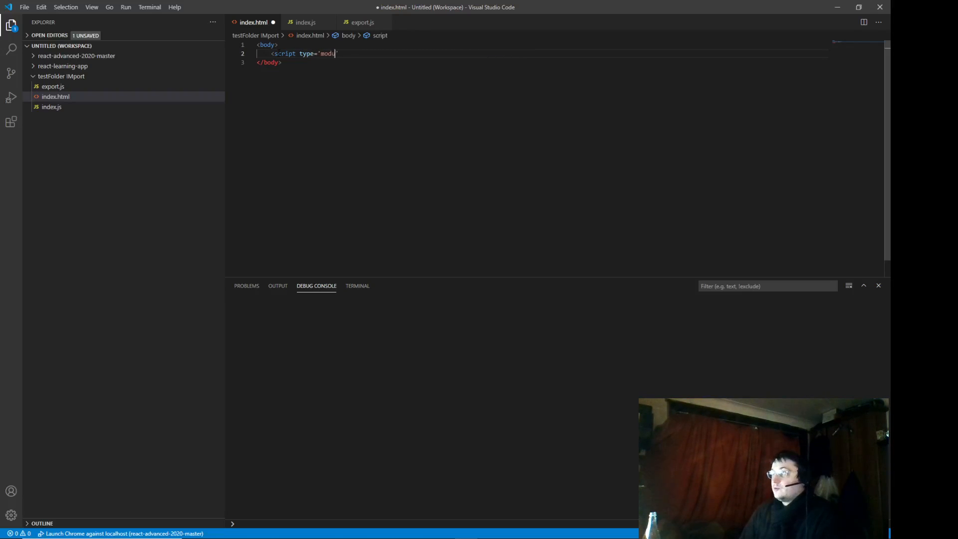
text(le)
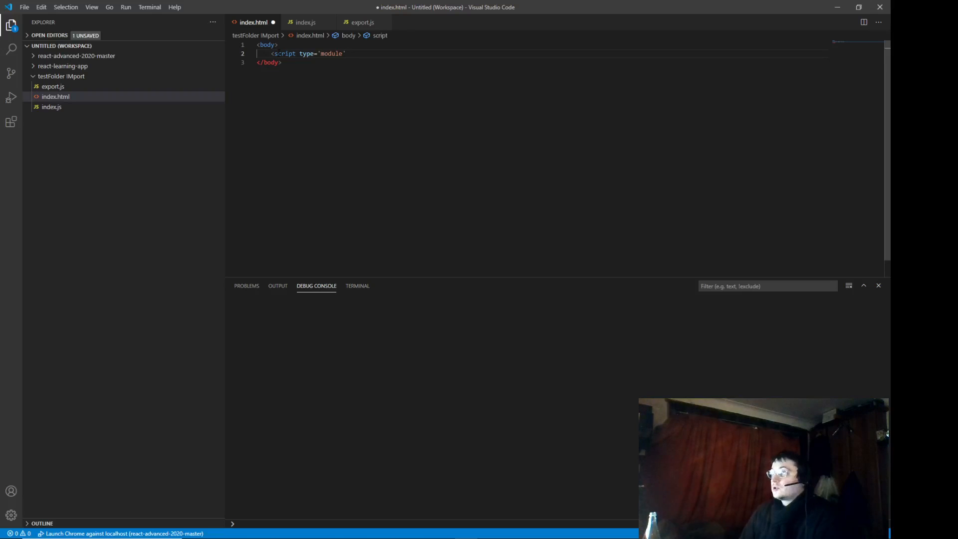
text(src=')
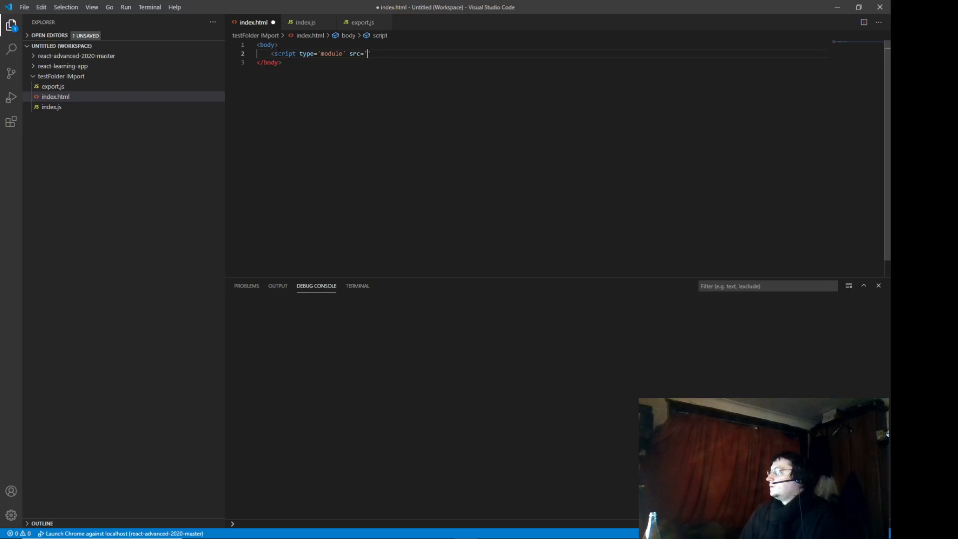
text(index.js)
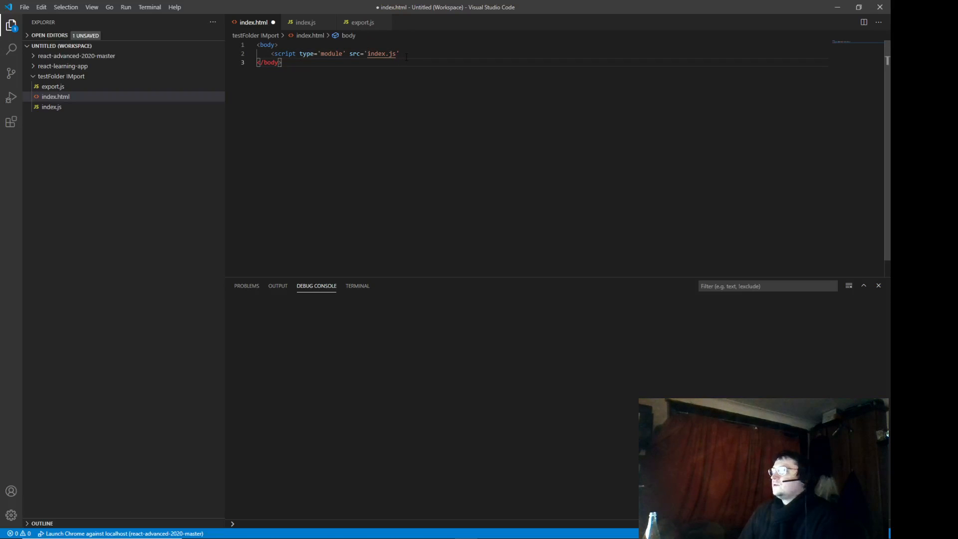
text(></script>)
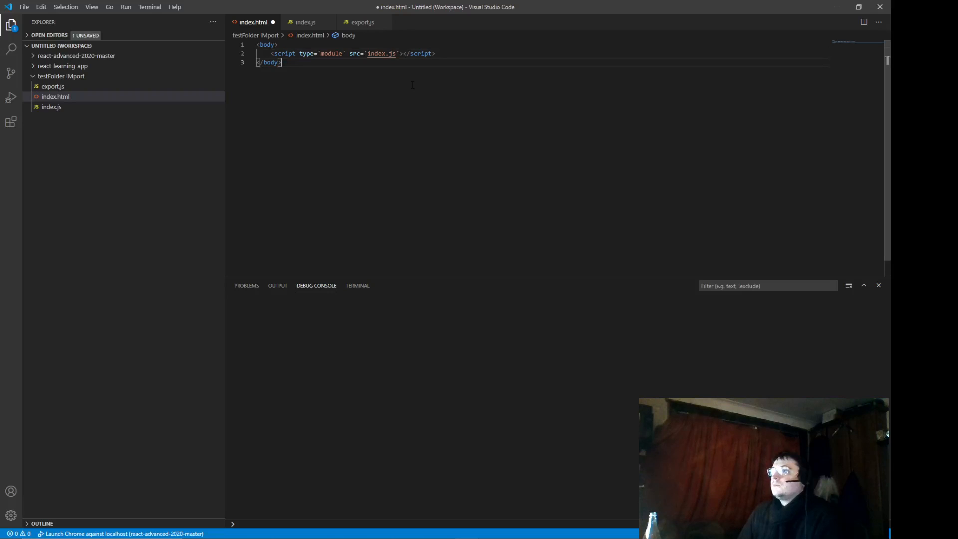
key(ctrl+s)
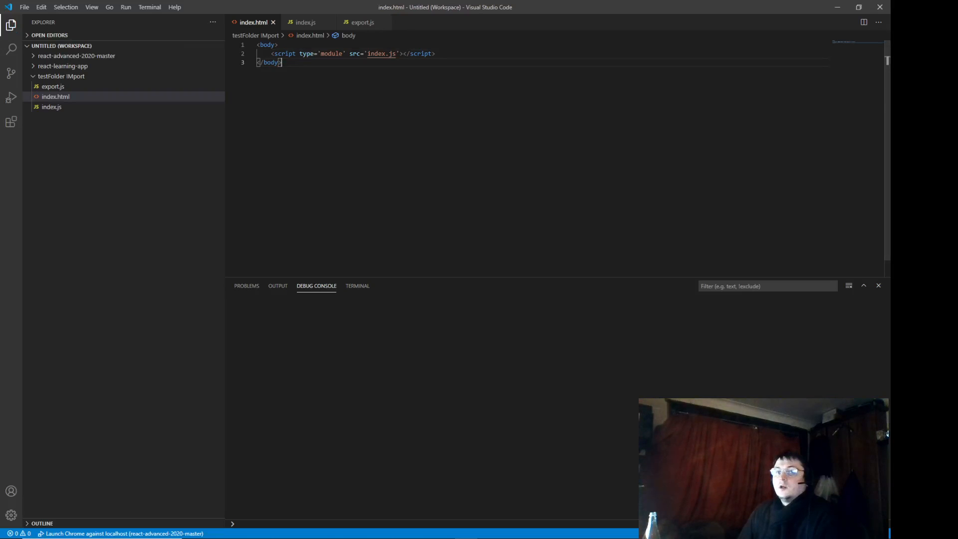
- Open the page at 127.0.0.1:5500/index.html in Chrome, show the developer console, then minimize the browser
click(56, 97)
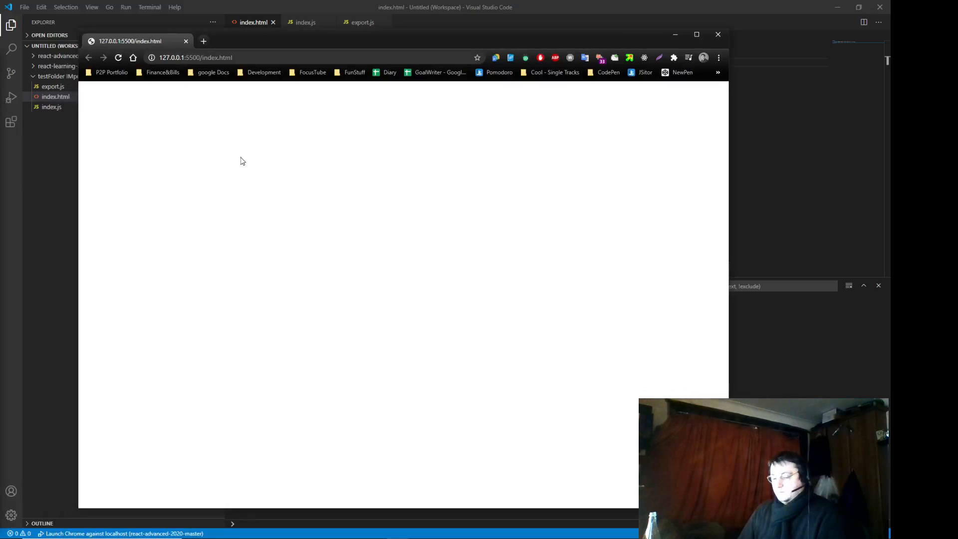
key(F12)
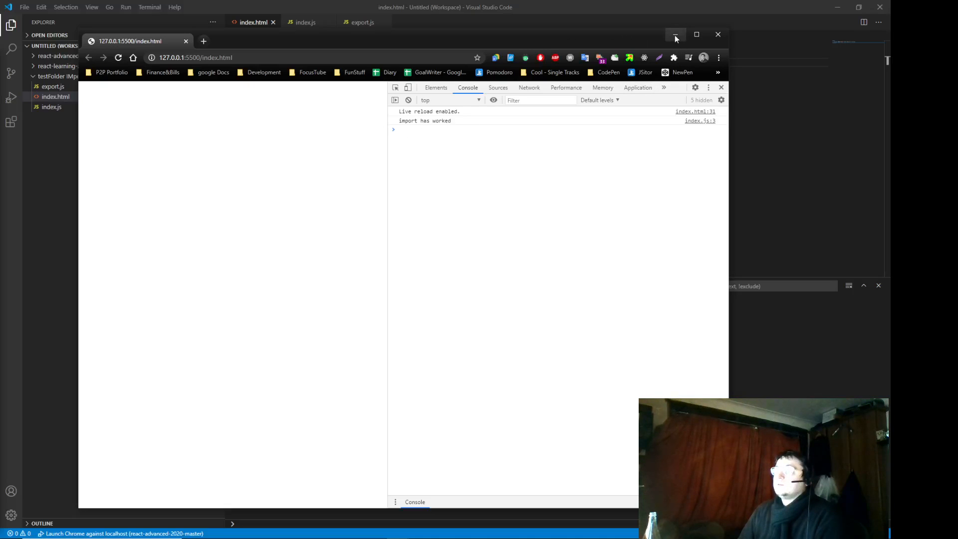
click(675, 34)
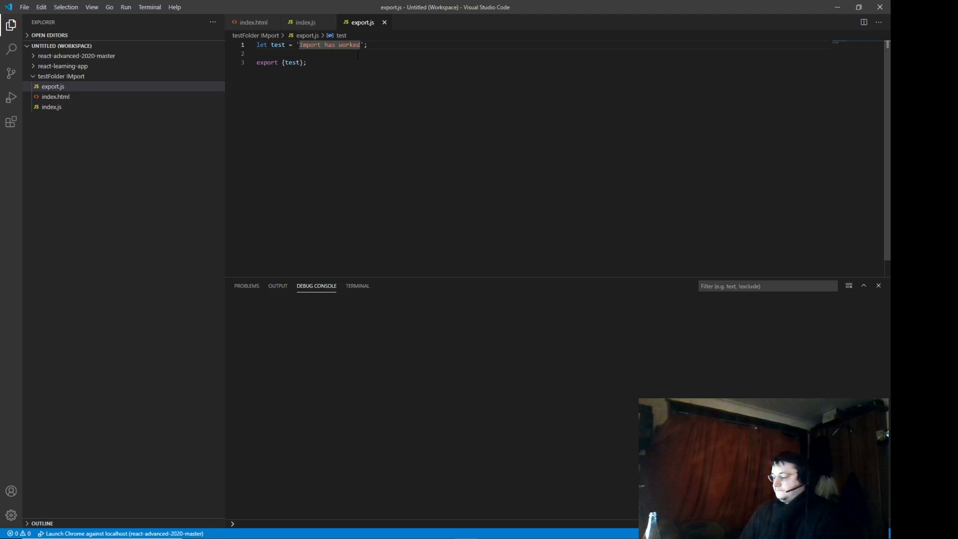
- Extend the test string to 'import has worked, verification that it worked' and save
text(, ver)
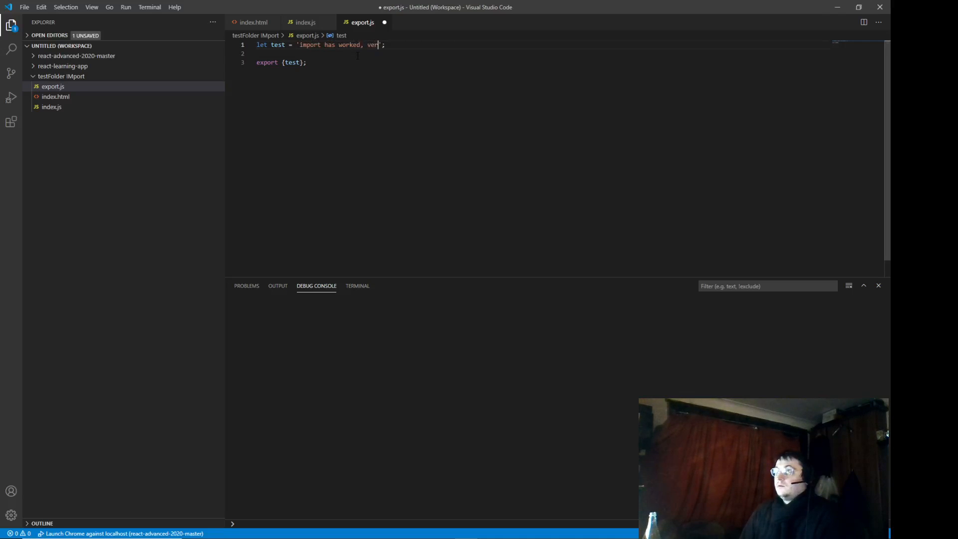
text(ification that it)
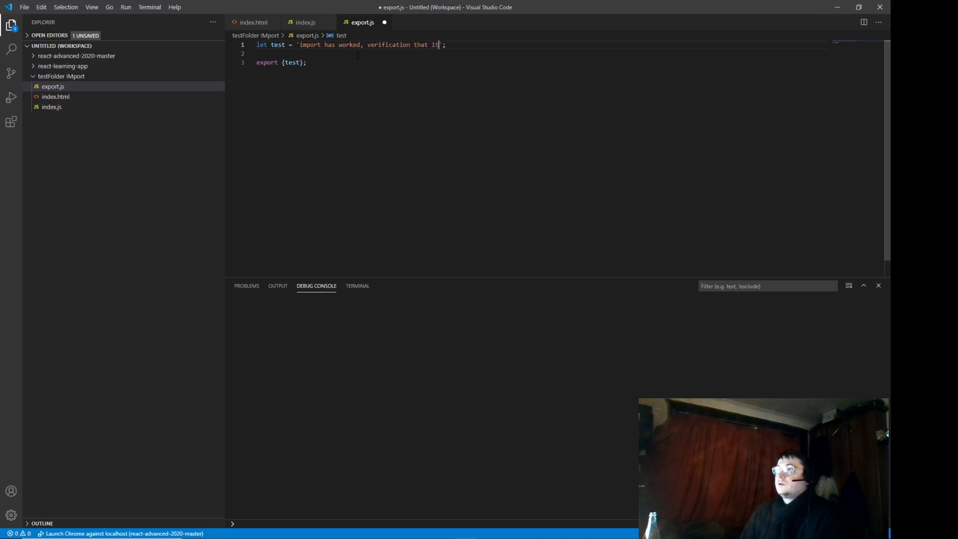
text(worked)
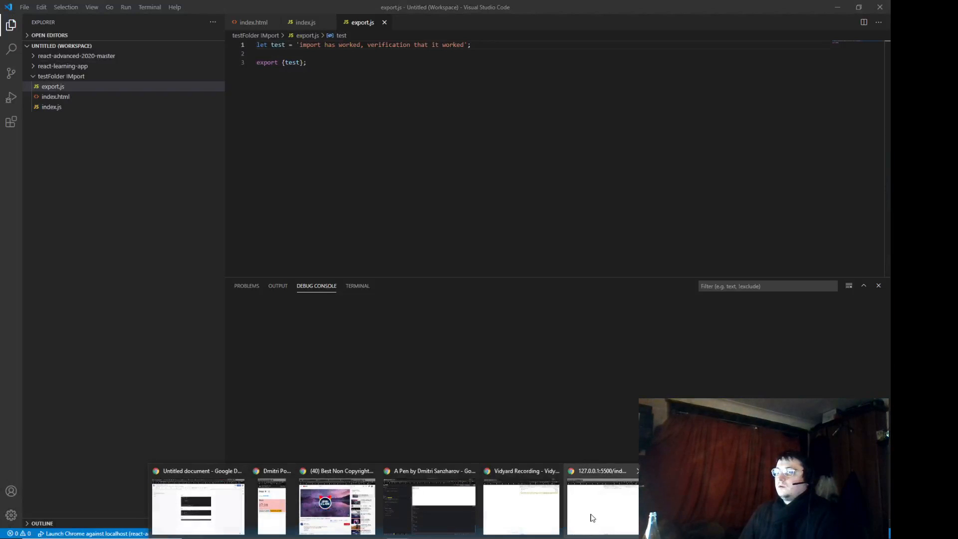
- Bring the Chrome page back to check the console, then append '2' to the test string
click(602, 504)
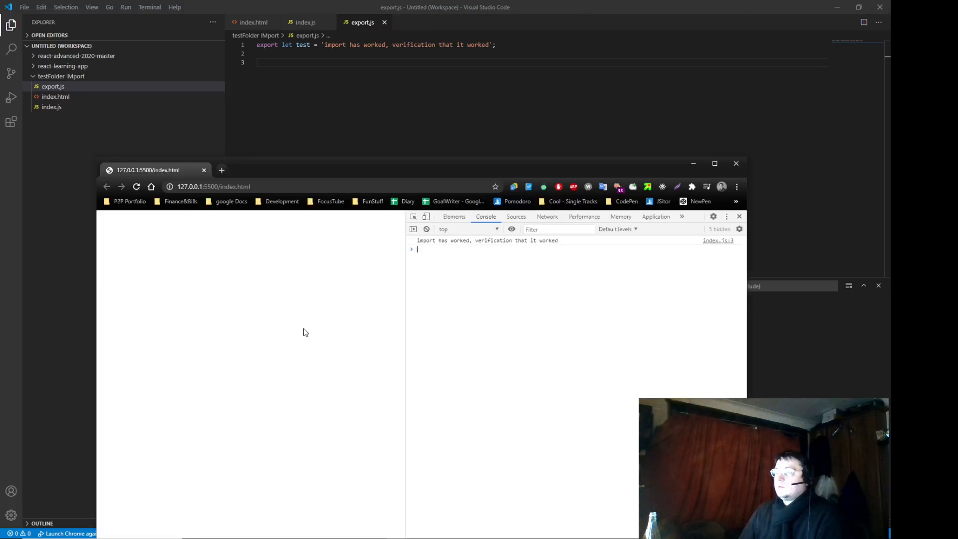
text(2)
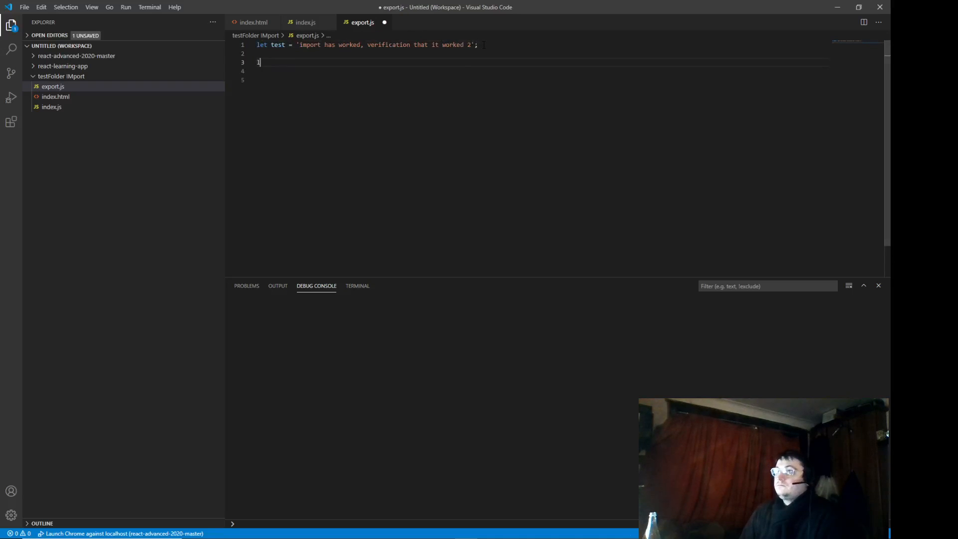
- Define a boom function in export.js that returns console.log('omg')
text(e)
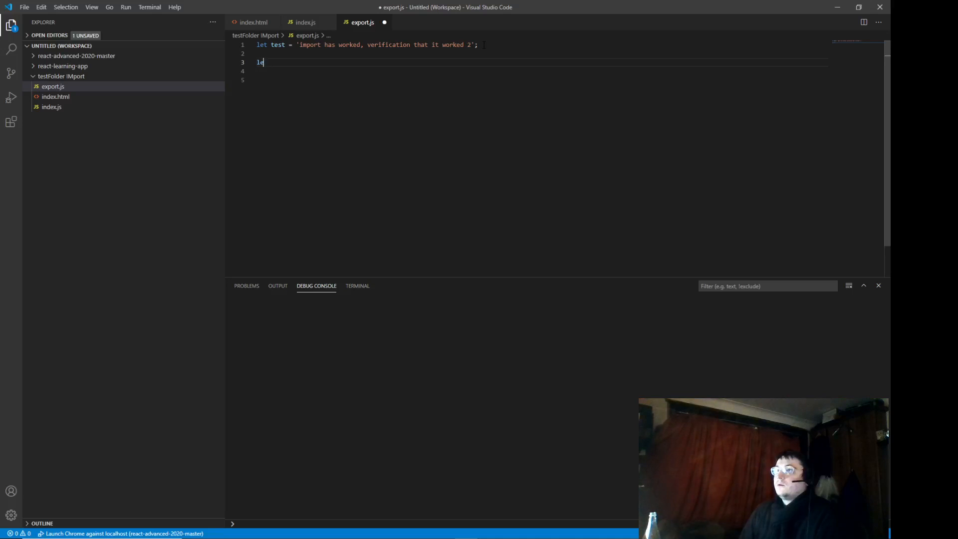
text(function boom)
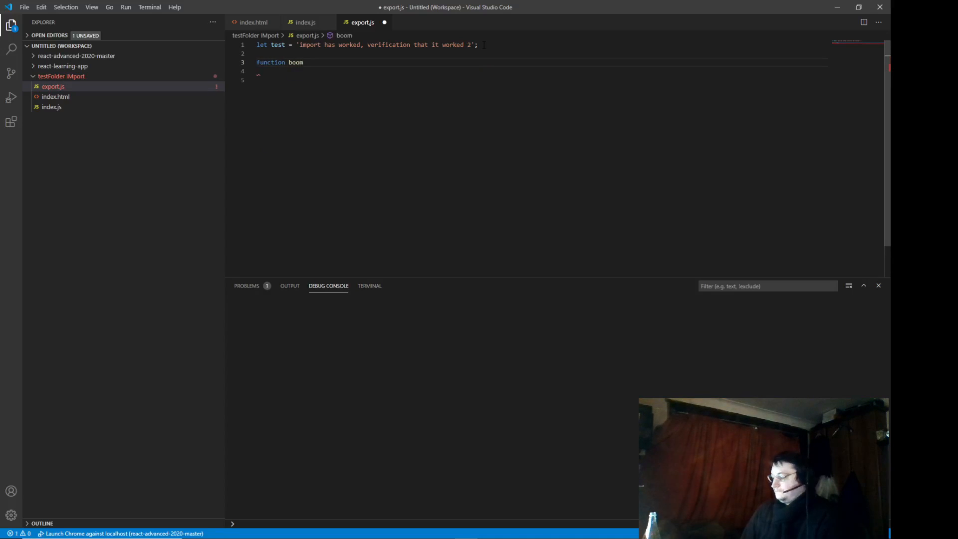
text((){)
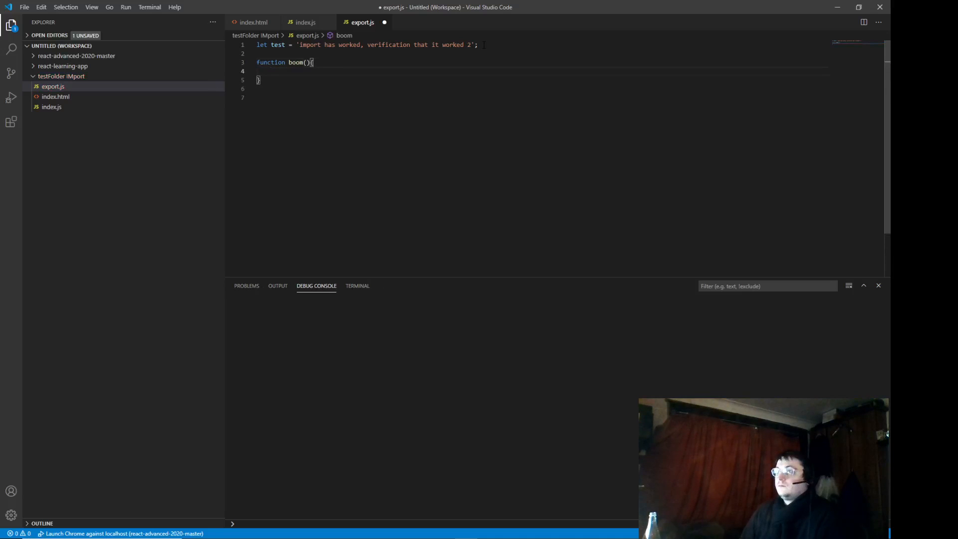
text(return)
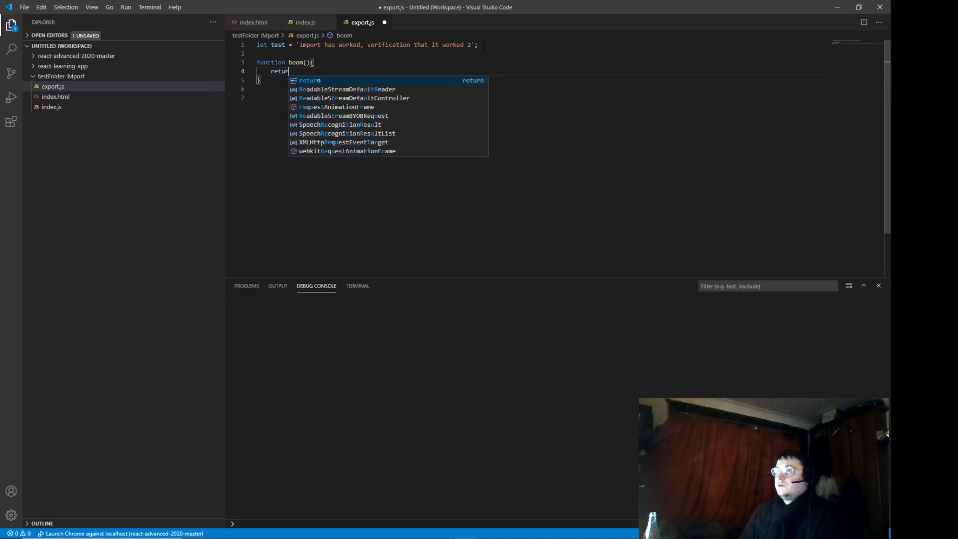
text('omg')
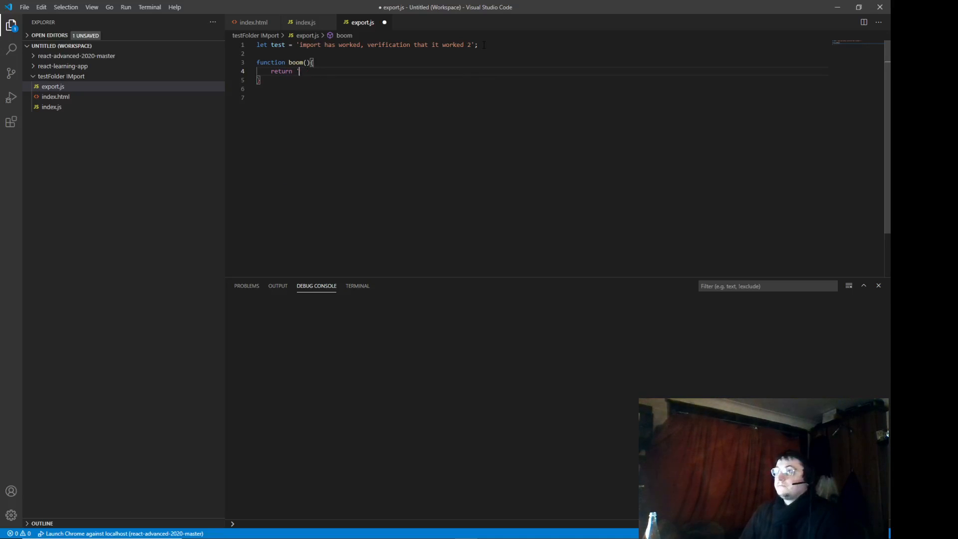
text(console.log()
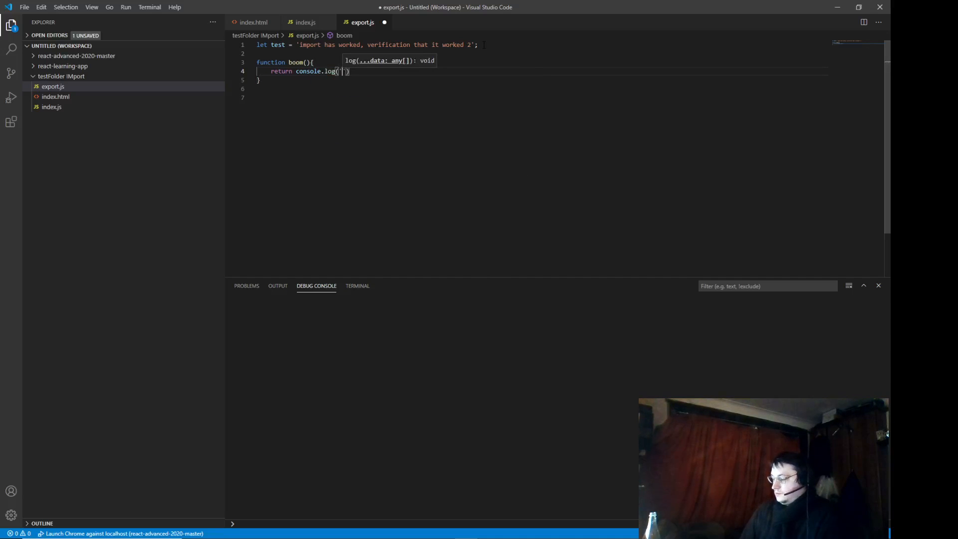
text(omg)
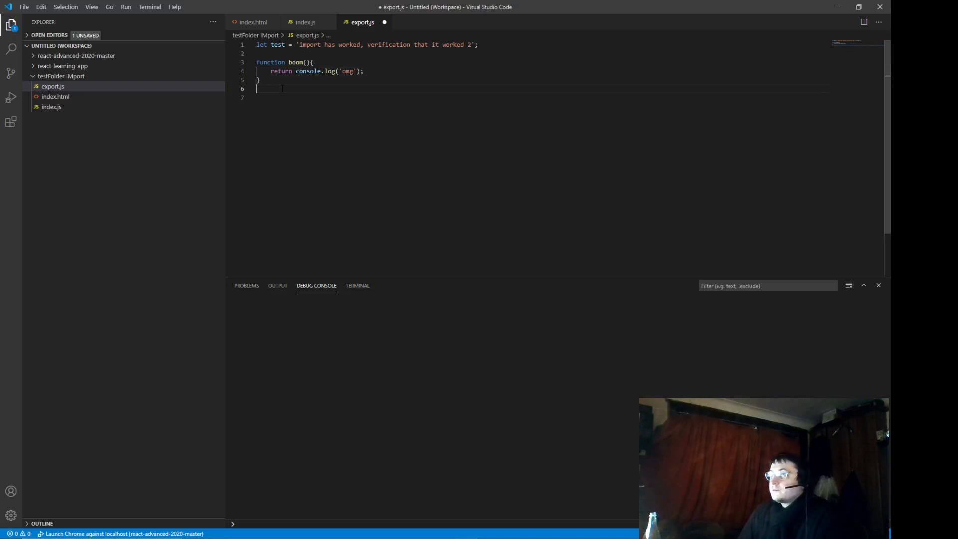
- Export {text, boom} at the bottom of export.js and save
text(export)
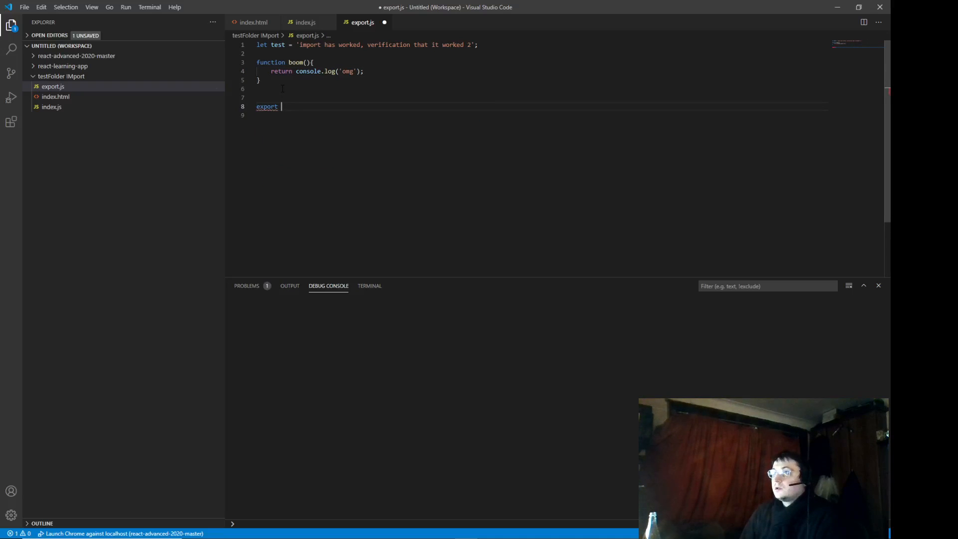
text({text, })
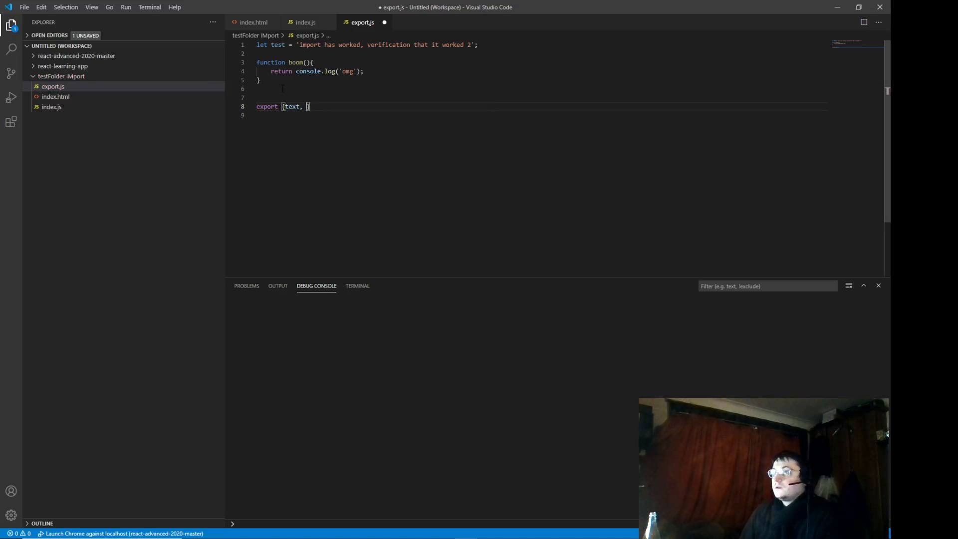
text(boom})
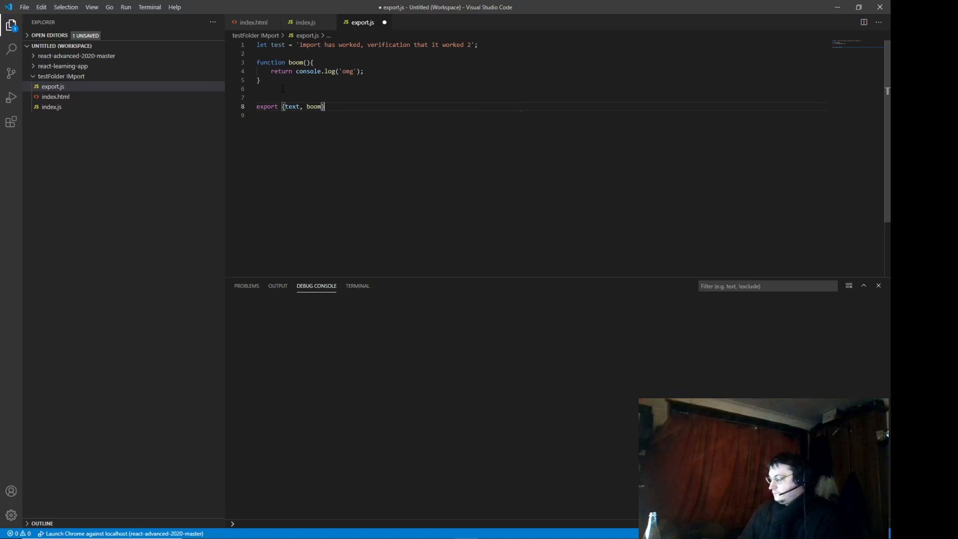
text(;)
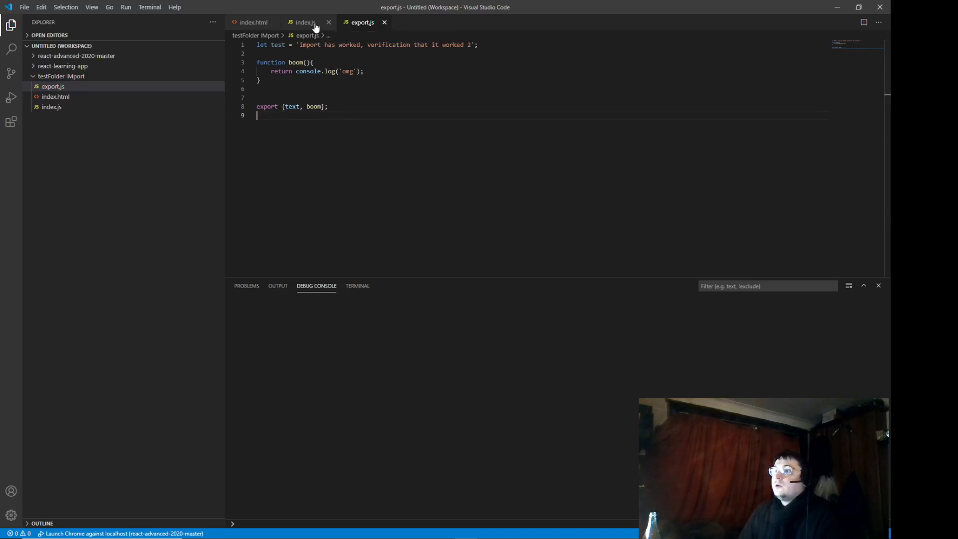
- In index.js, import boom alongside test and call boom();
click(305, 22)
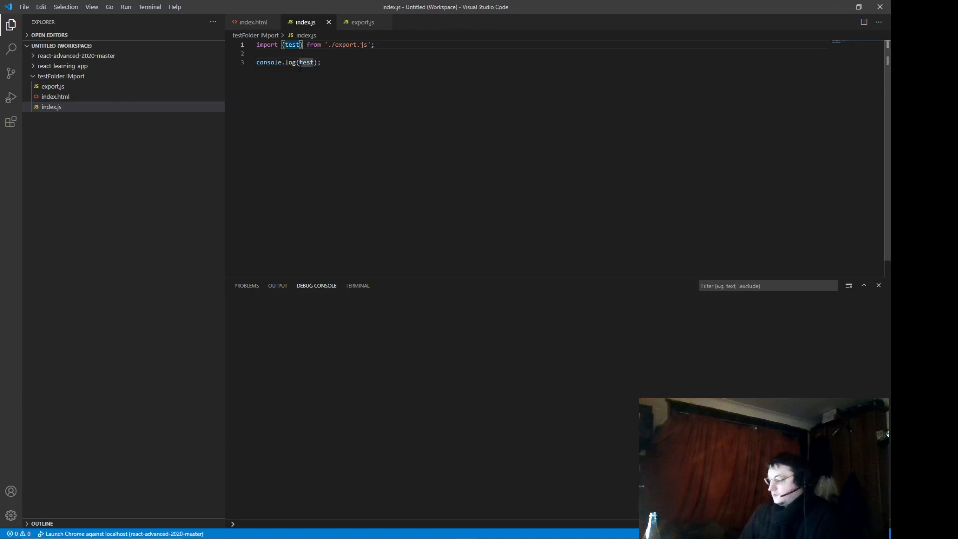
text(, boom)
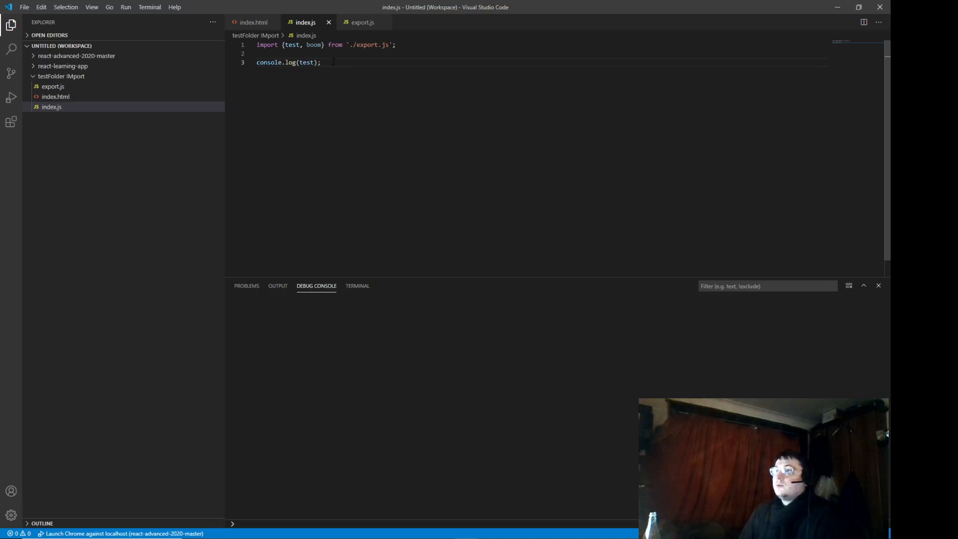
text(boom)
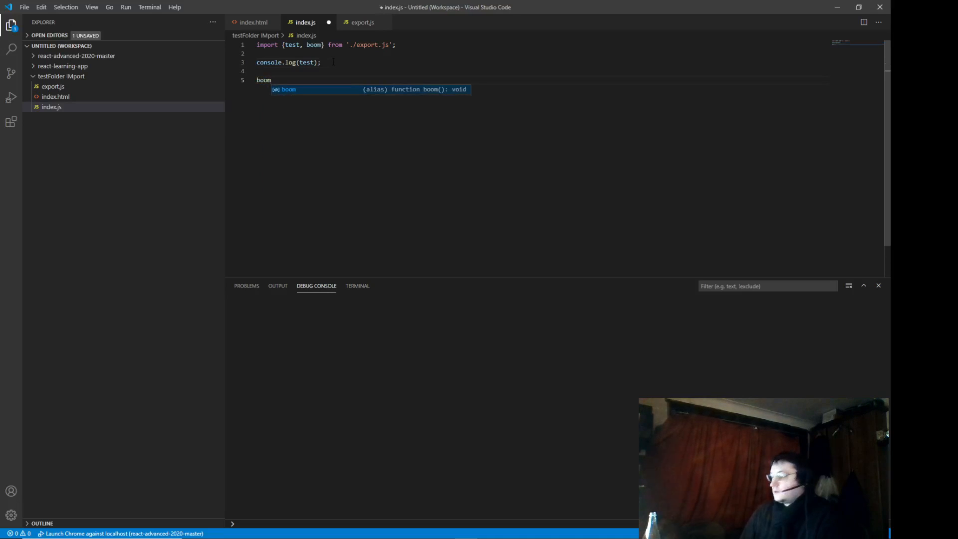
text(();)
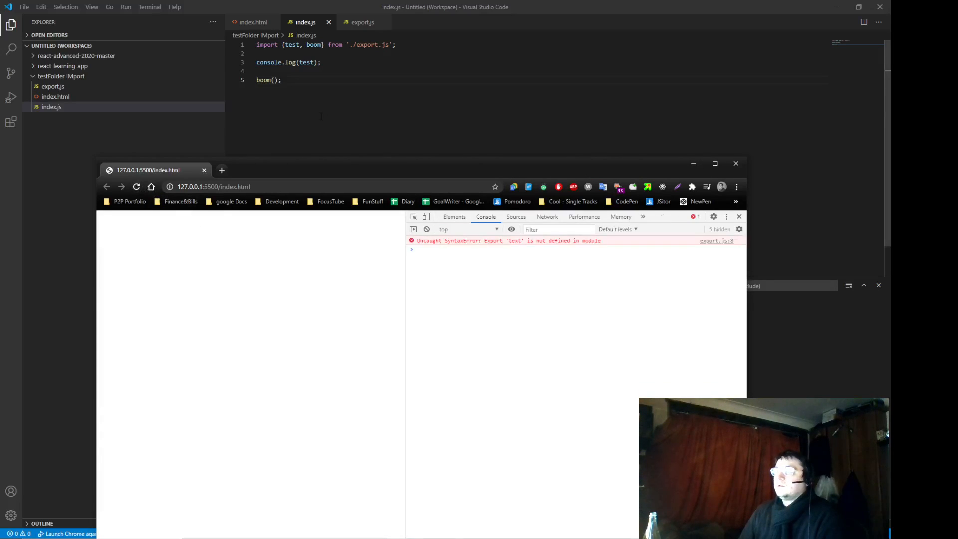
- Bring up export.js in the editor to see the misspelled exported name
click(362, 22)
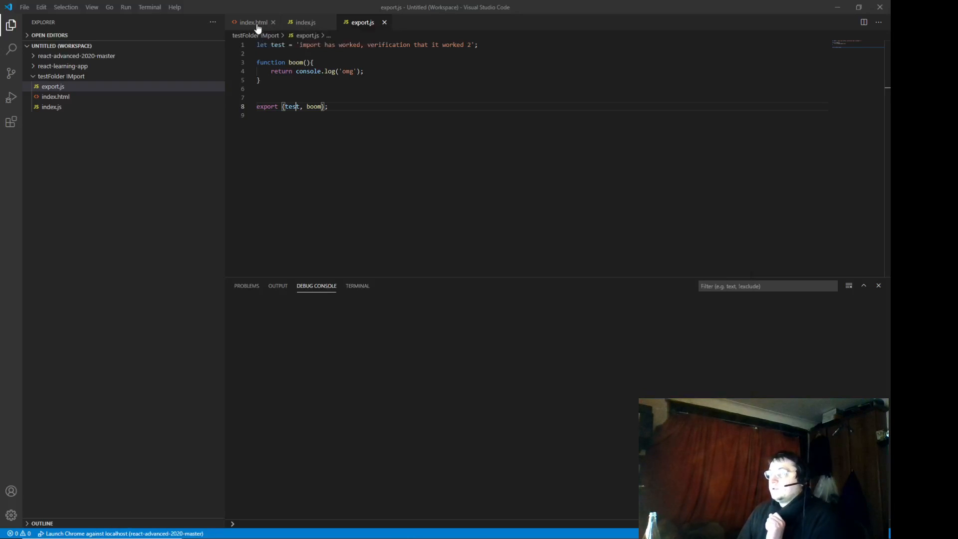
- Confirm index.html loads index.js with type="module" and offers Open with Live Server
click(253, 22)
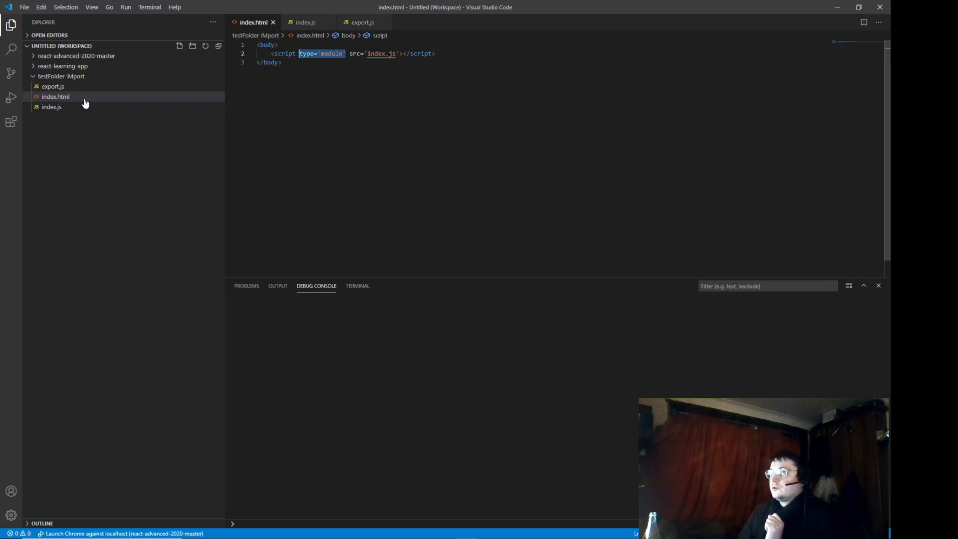
right_click(56, 96)
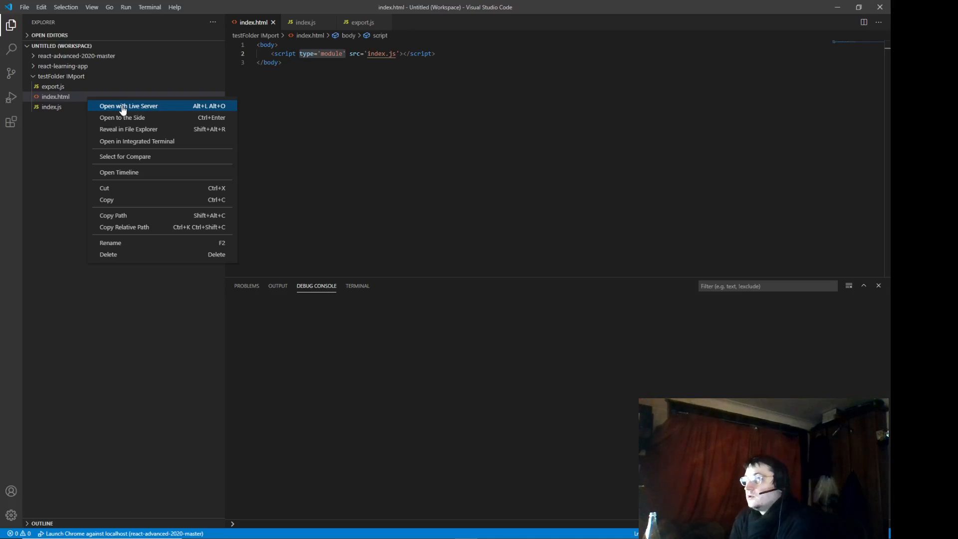
mouse_move(73, 78)
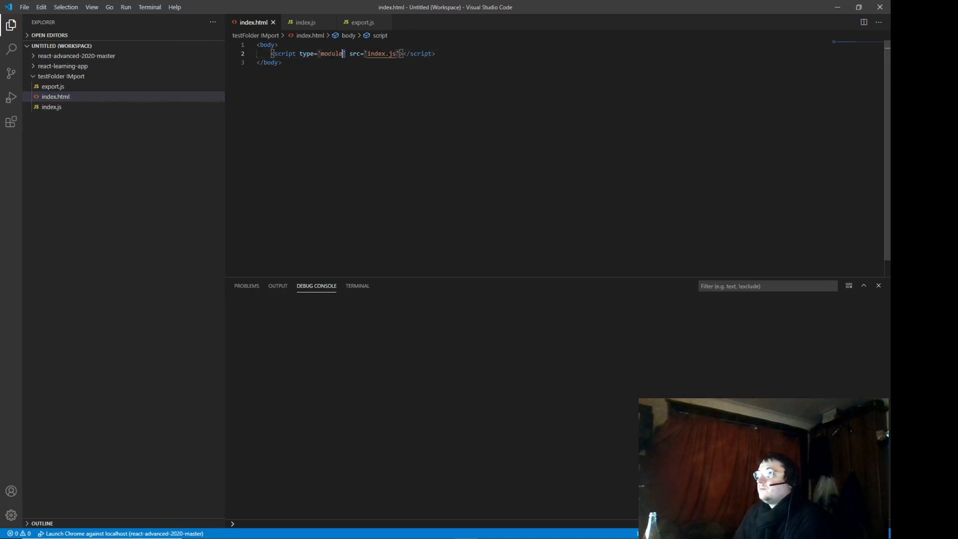
double_click(322, 54)
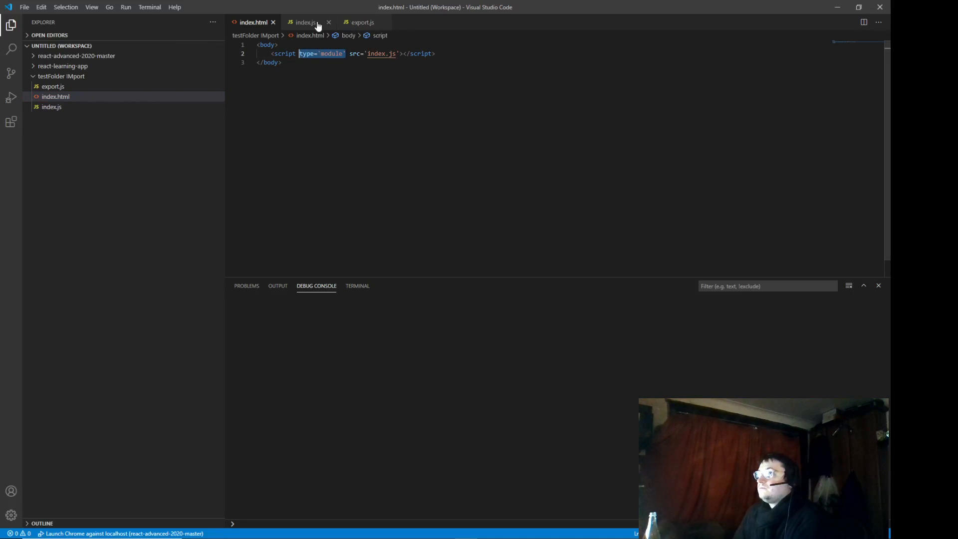
- Return to export.js and select the exported name 'test' in the export line
click(361, 22)
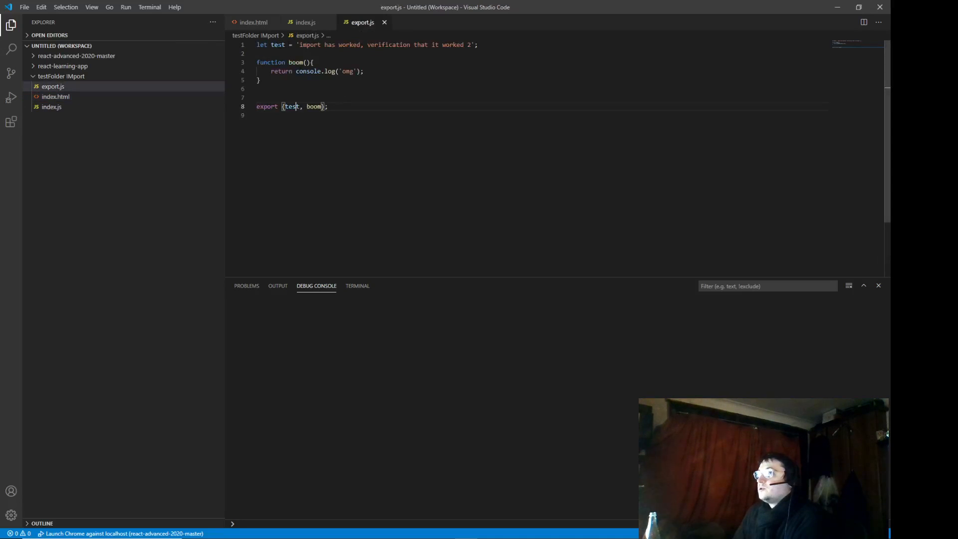
double_click(291, 107)
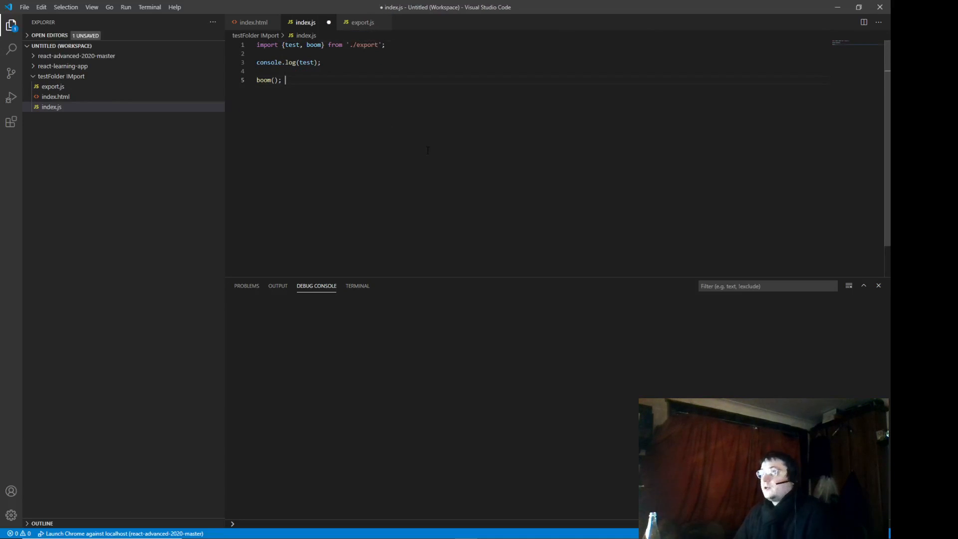
- Restore the import path to './export.js' in index.js and save it
key(ctrl+s)
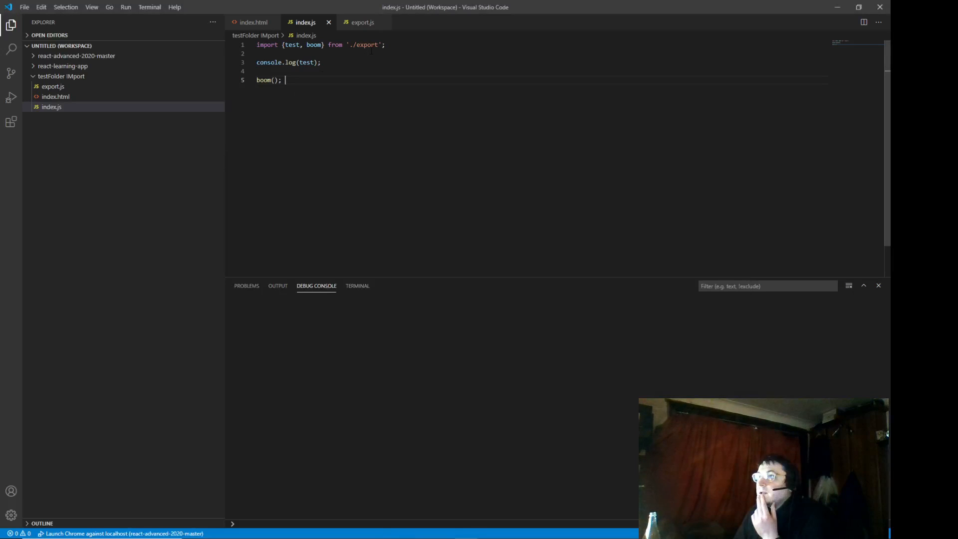
text(.js)
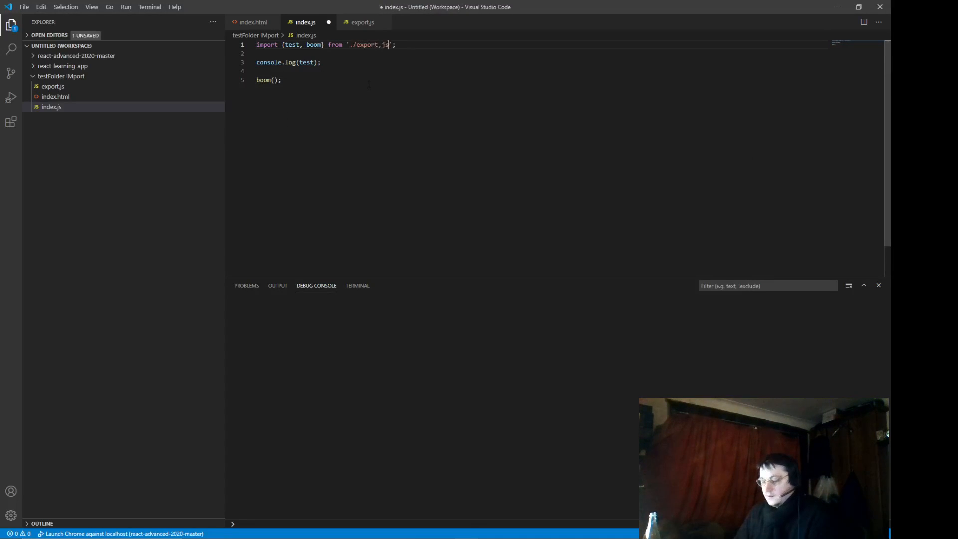
key(ctrl+s)
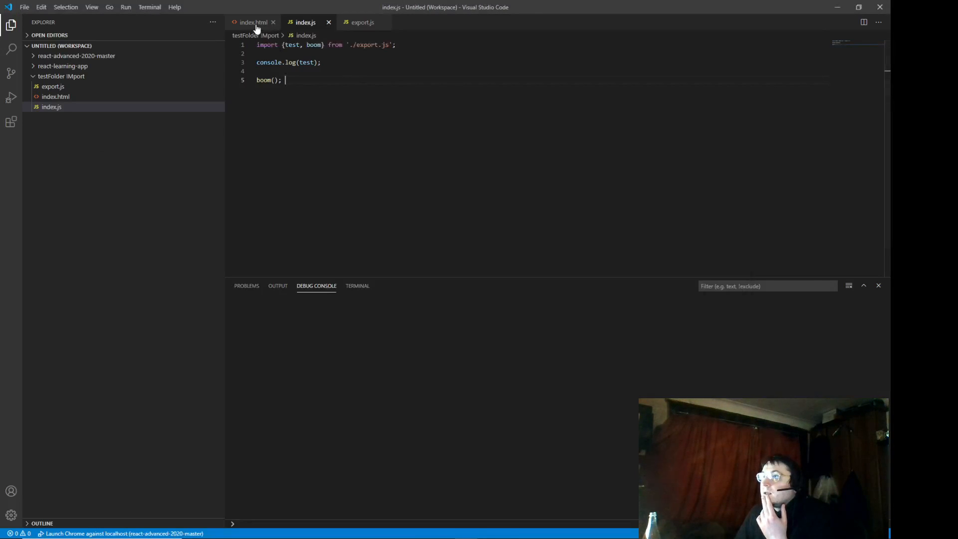
click(252, 22)
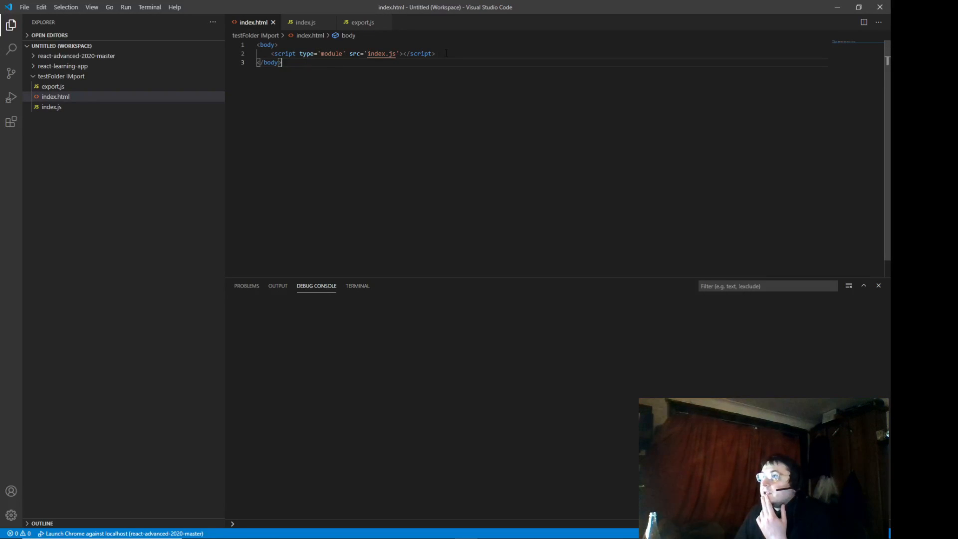